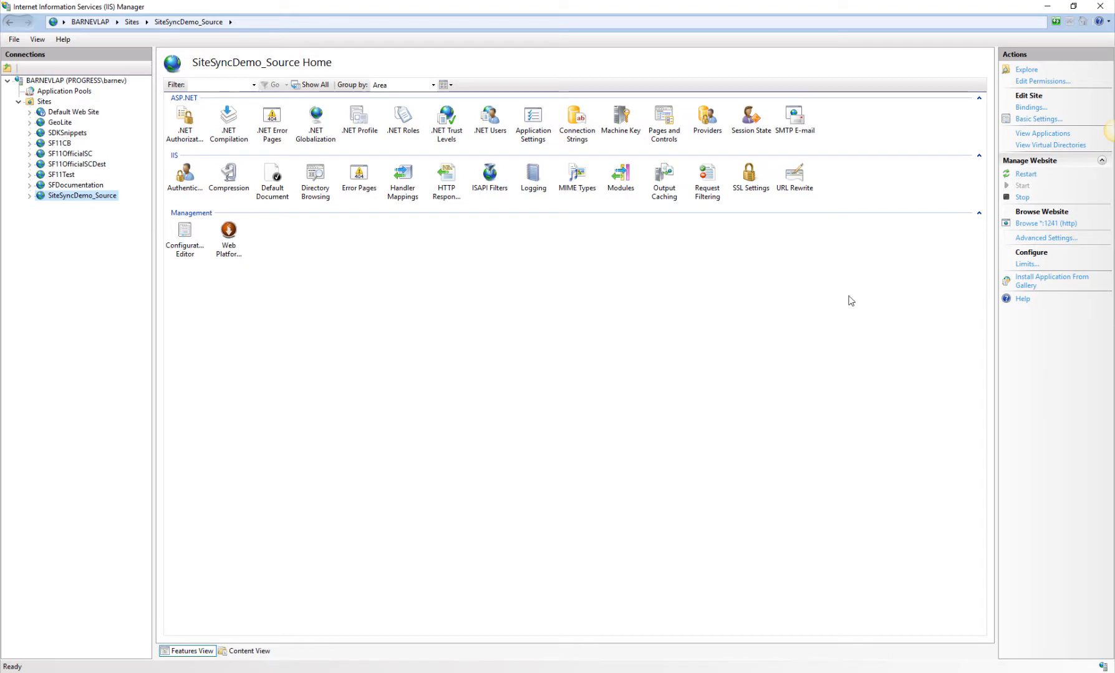
mouse_move(701, 478)
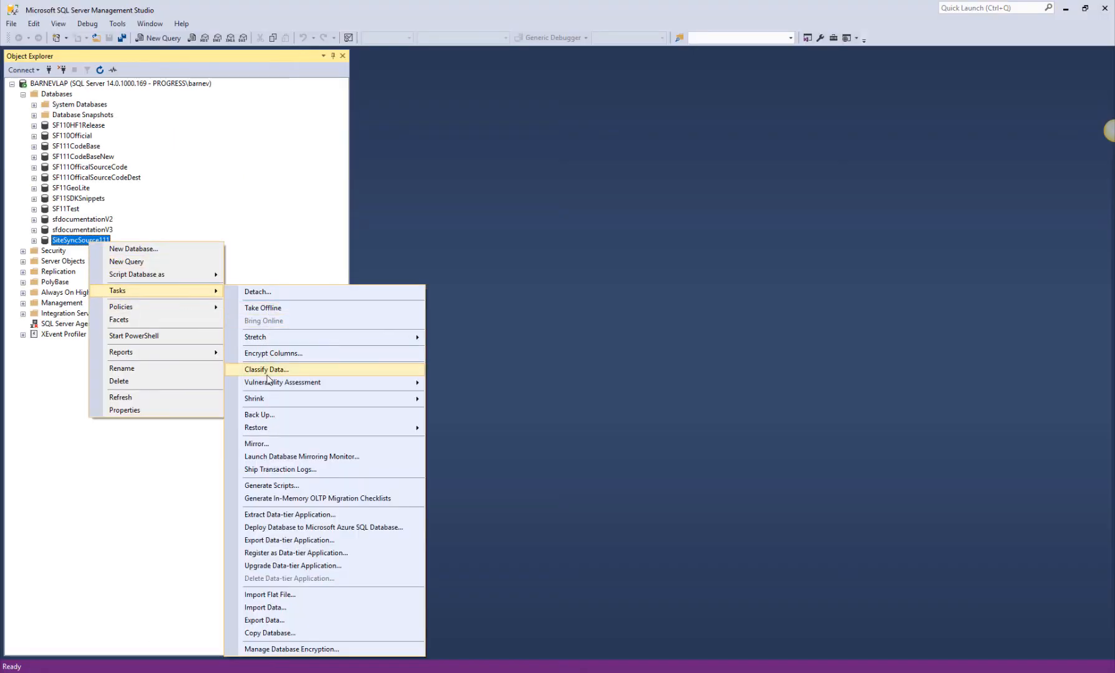
Step: Restore the source backup from device as SiteSyncDestination111 with all files relocated, then review restore options
left_click(260, 414)
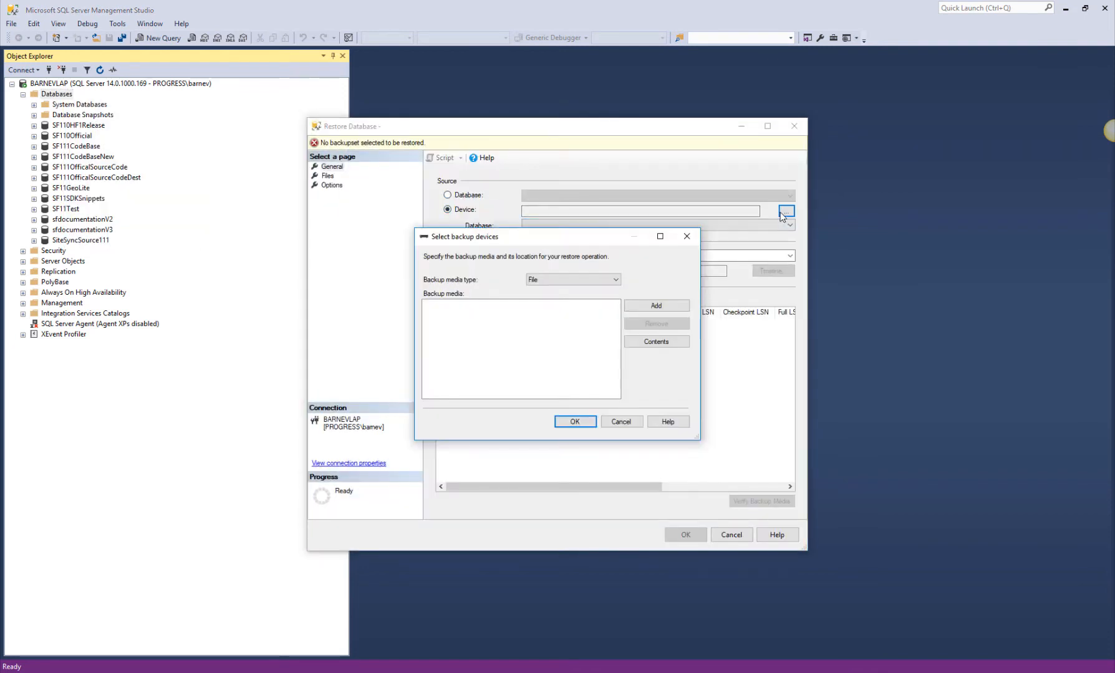
left_click(655, 305)
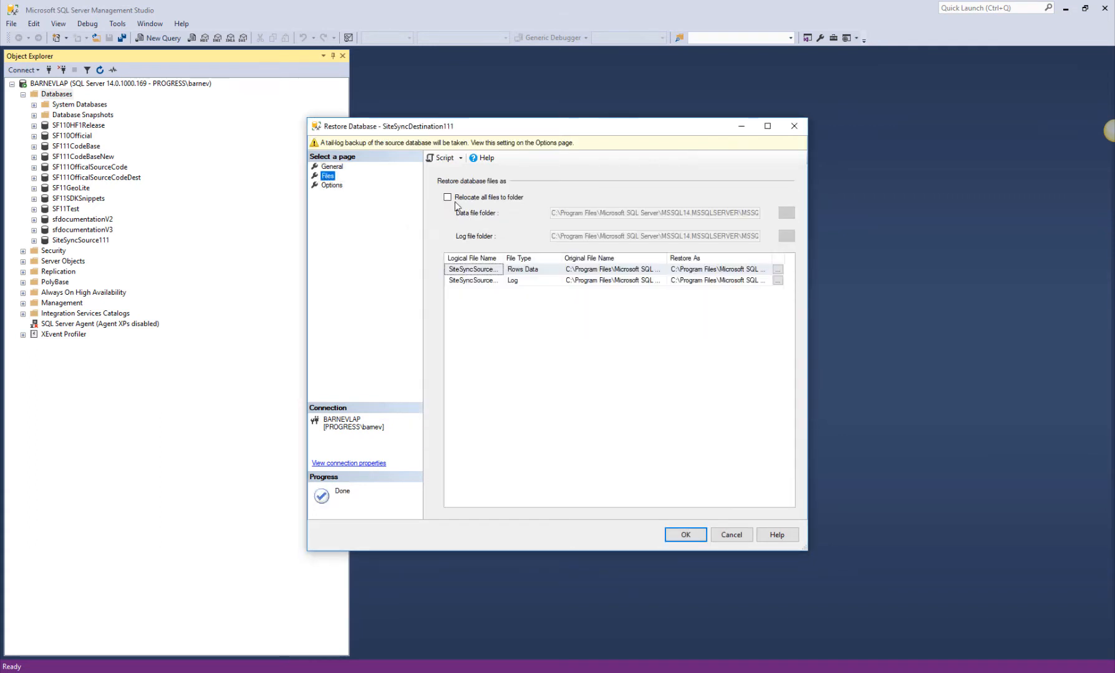
left_click(448, 197)
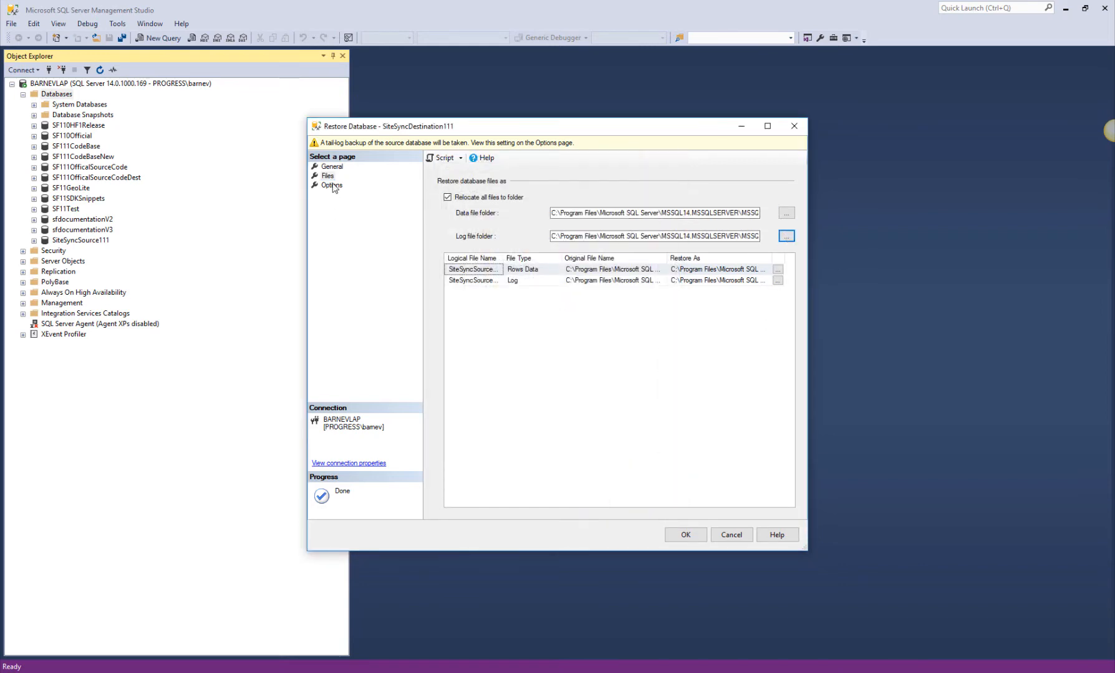
left_click(683, 533)
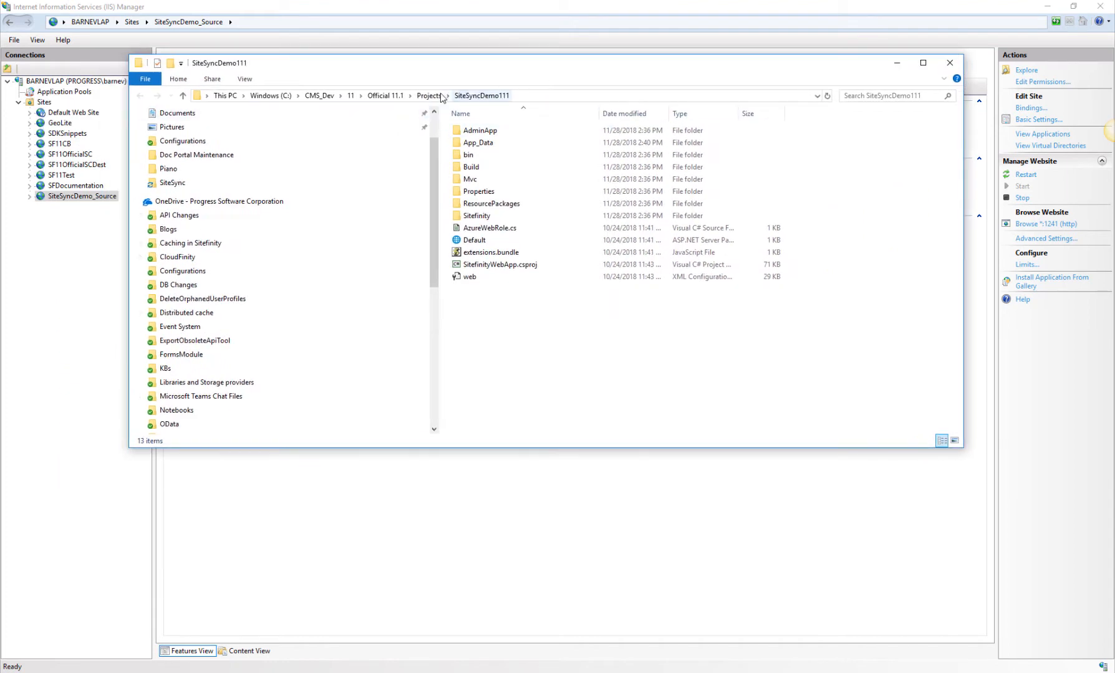
Step: Copy the SiteSyncDemo111 folder and rename the copy SiteSyncDemoDestination111
right_click(473, 142)
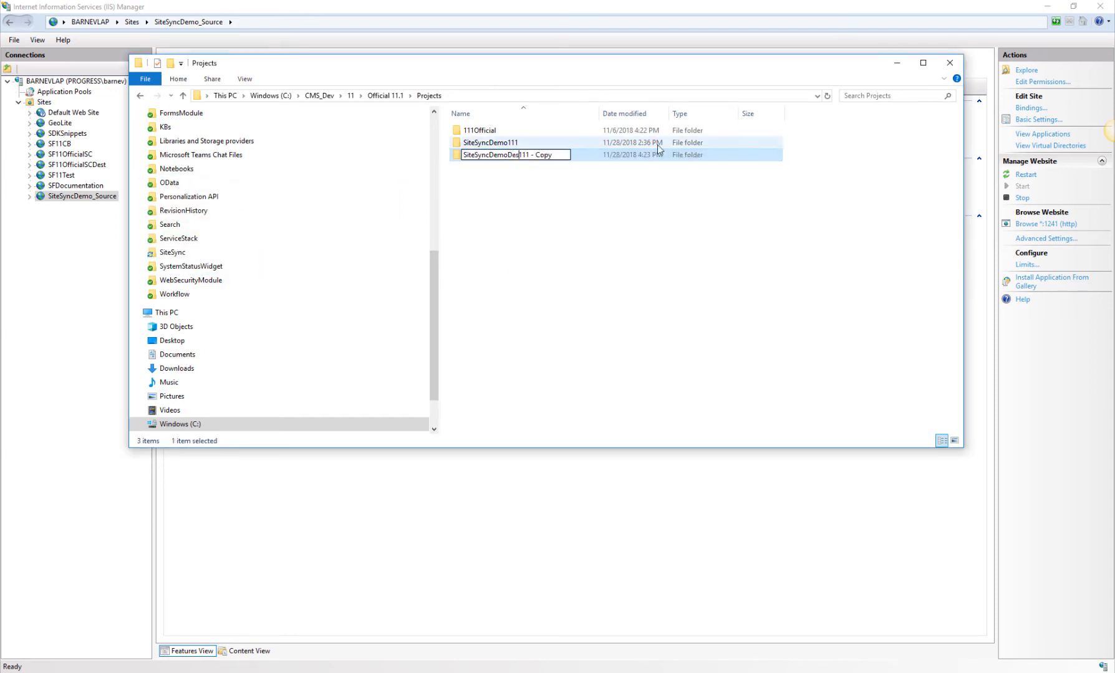
type("SiteSyncDemoDestination111")
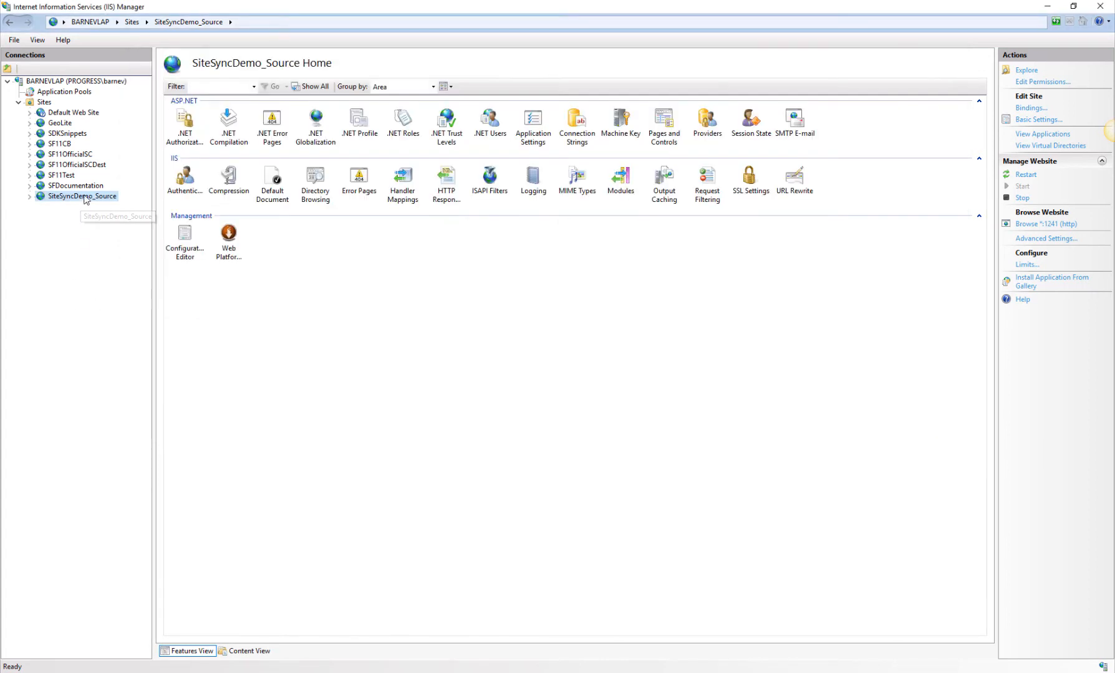
Step: Add website SiteSyncDestination111 pointing at the SiteSyncDemoDestination111 folder on port 1423
left_click(1036, 69)
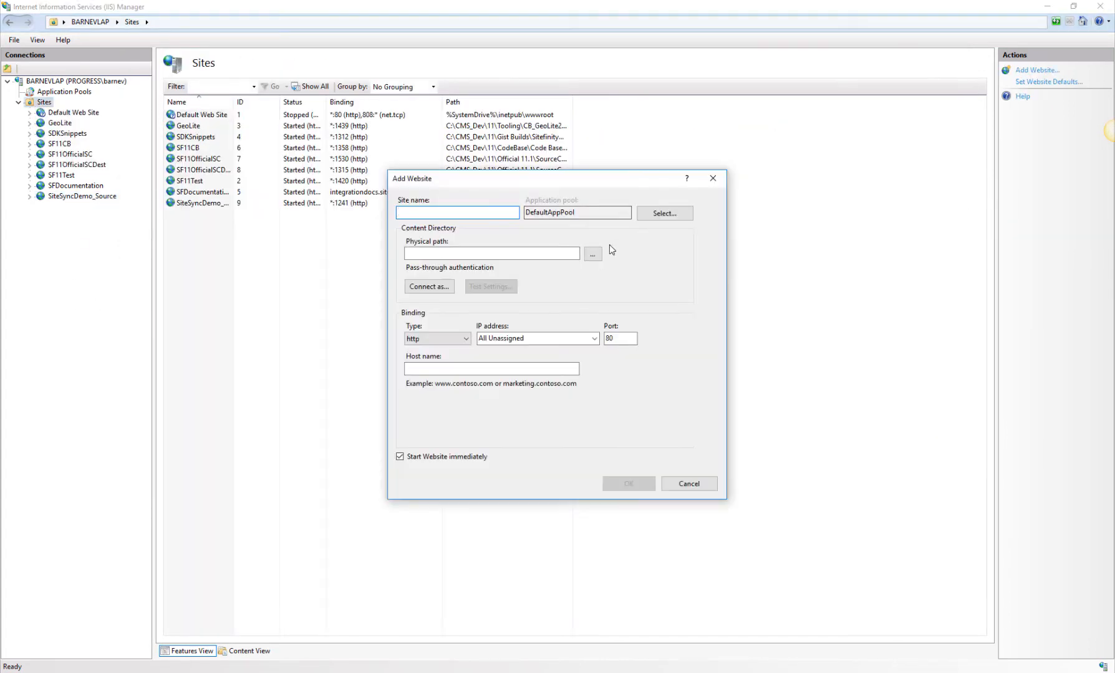
left_click(591, 255)
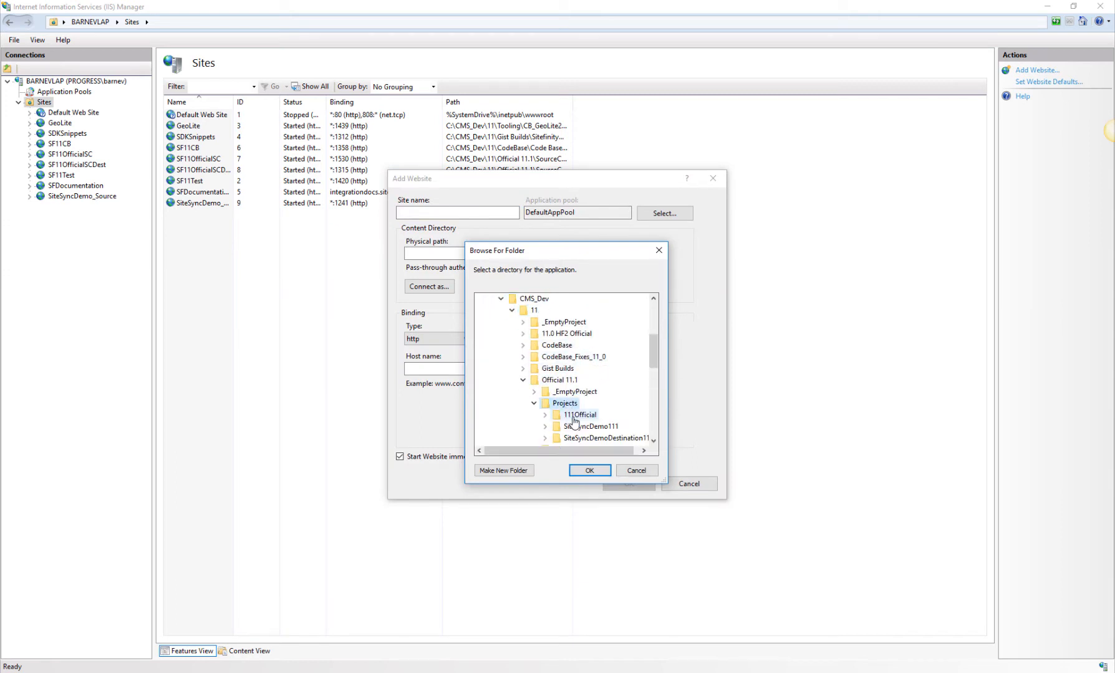
left_click(589, 470)
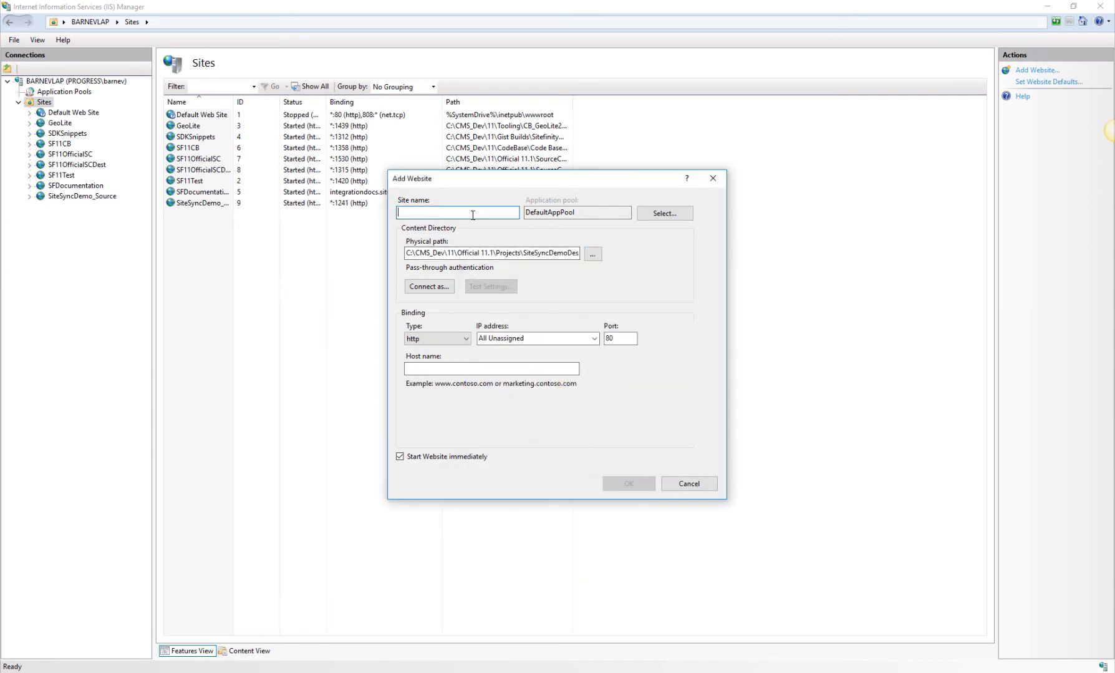
type("SiteSyncDestination111")
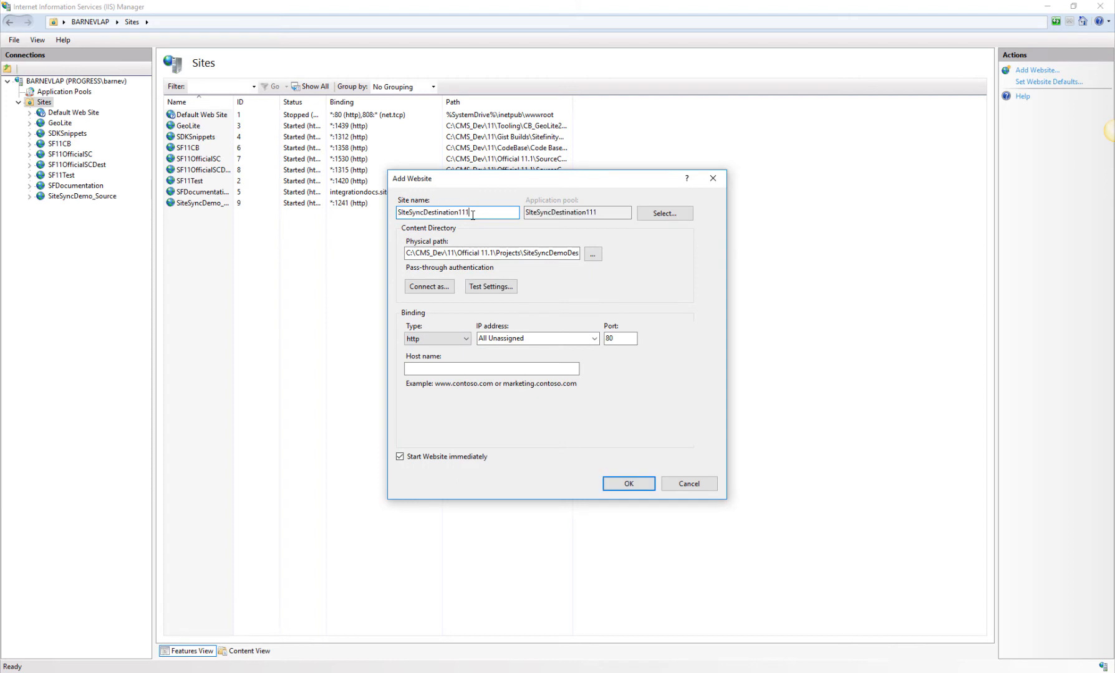
type("142")
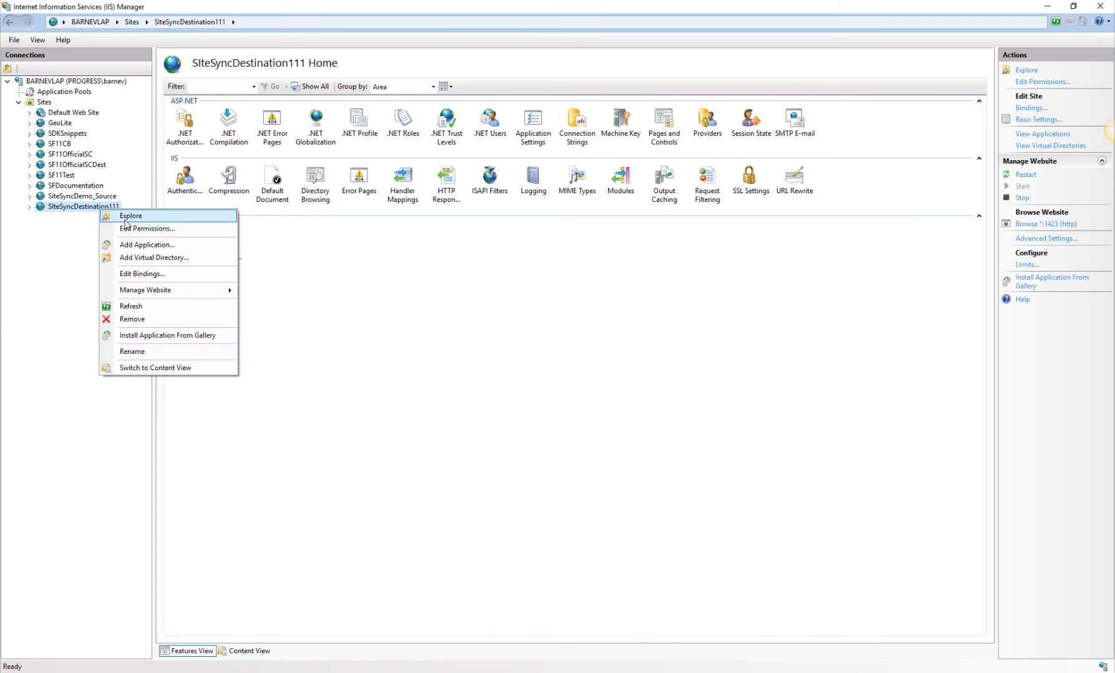
Step: Edit the site's DataConfig.config so the connection string targets SiteSyncDestination111 and save it
left_click(131, 216)
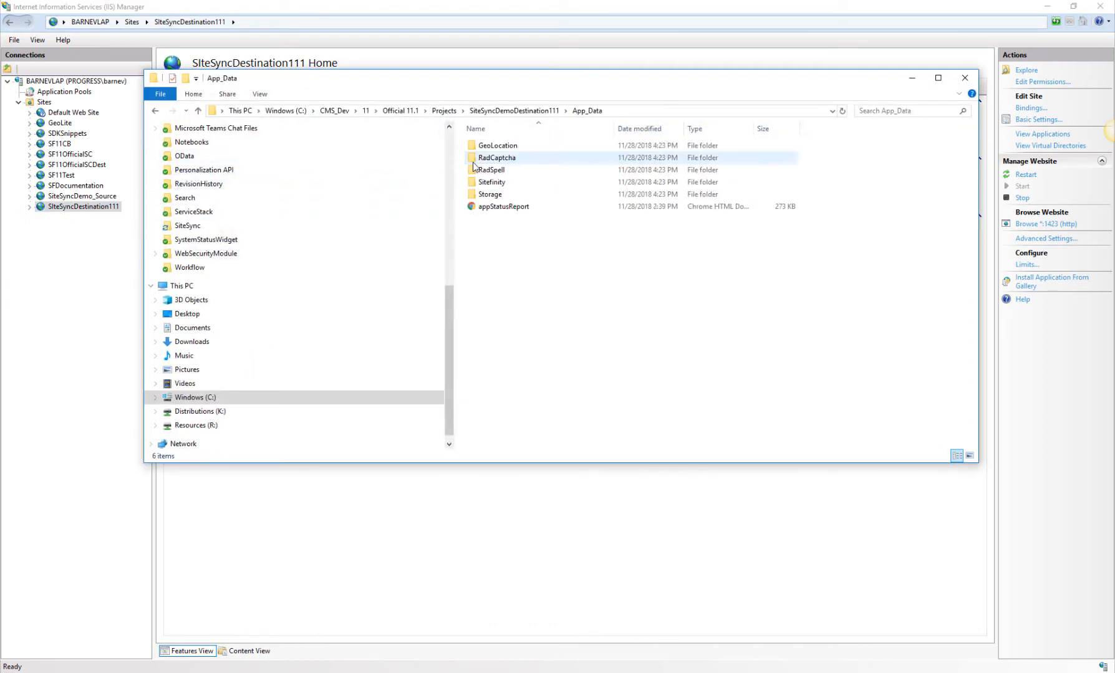
double_click(490, 181)
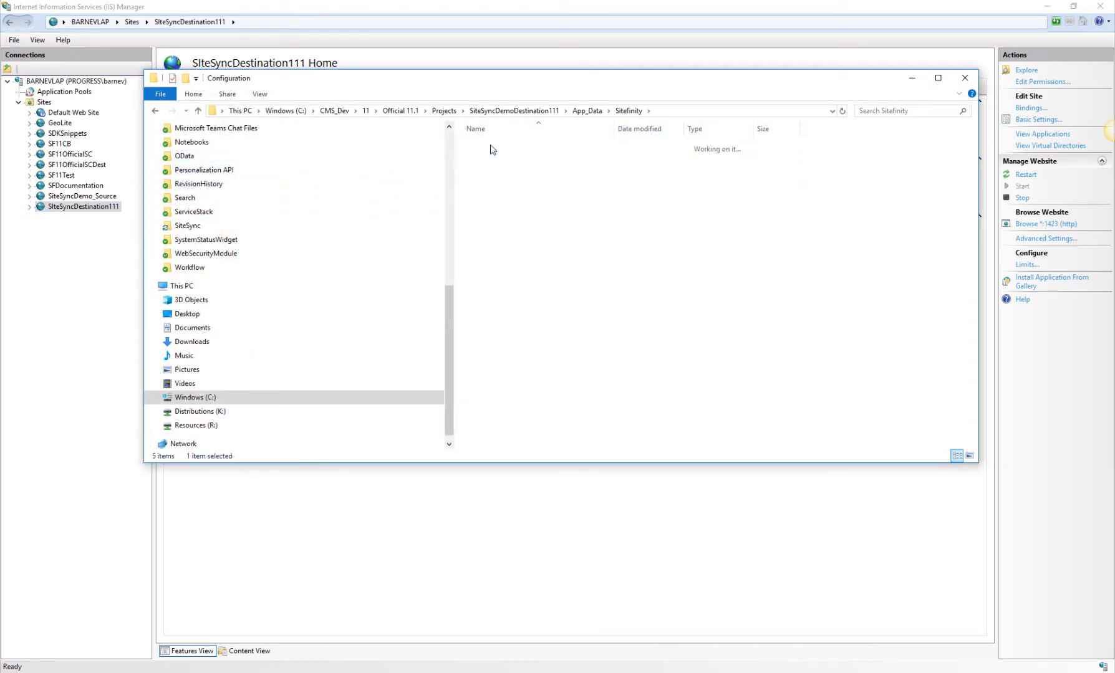
right_click(495, 145)
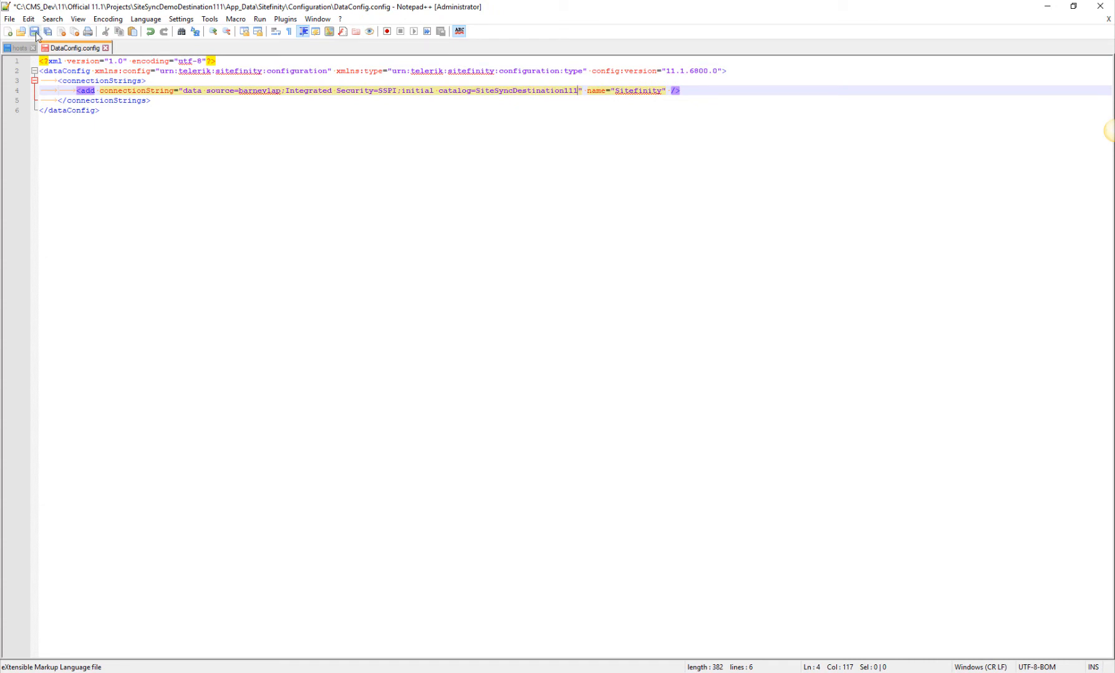
left_click(33, 31)
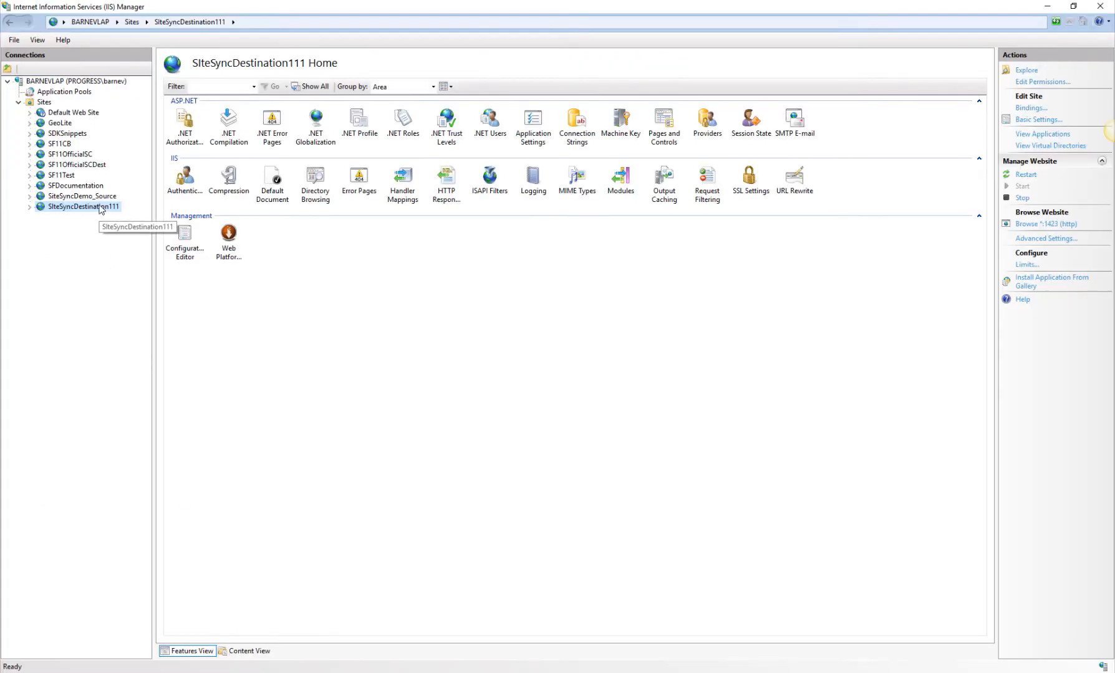
Step: Browse the site to its Lorem Ipsum home page and retarget the address to localhost:1423
left_click(1045, 223)
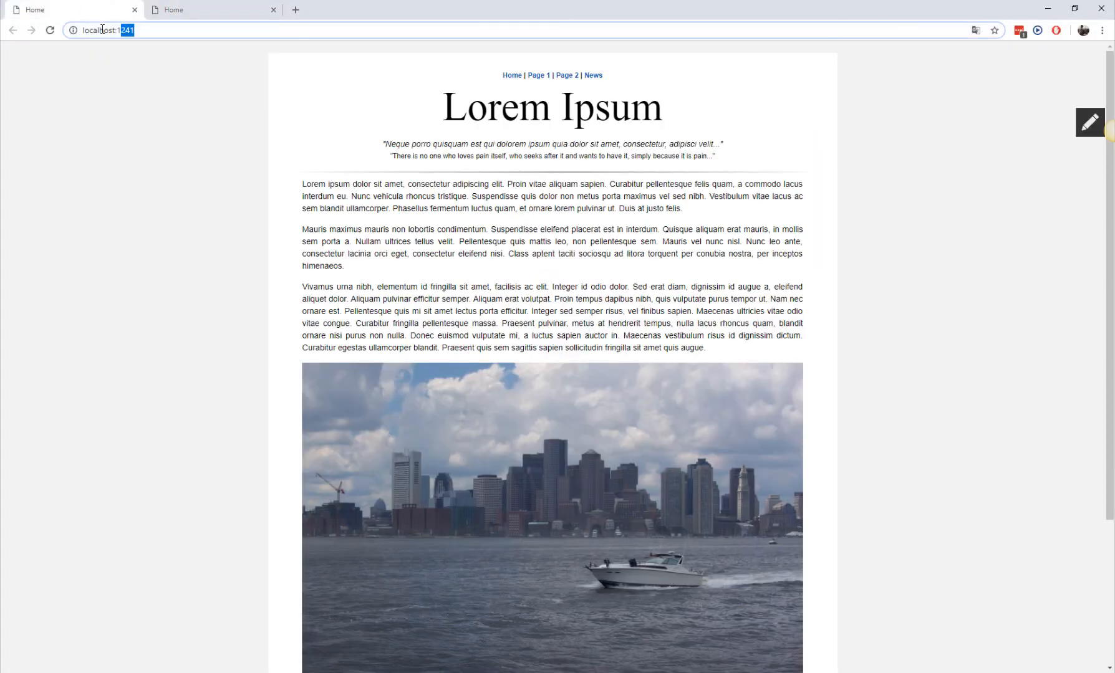
left_click(211, 9)
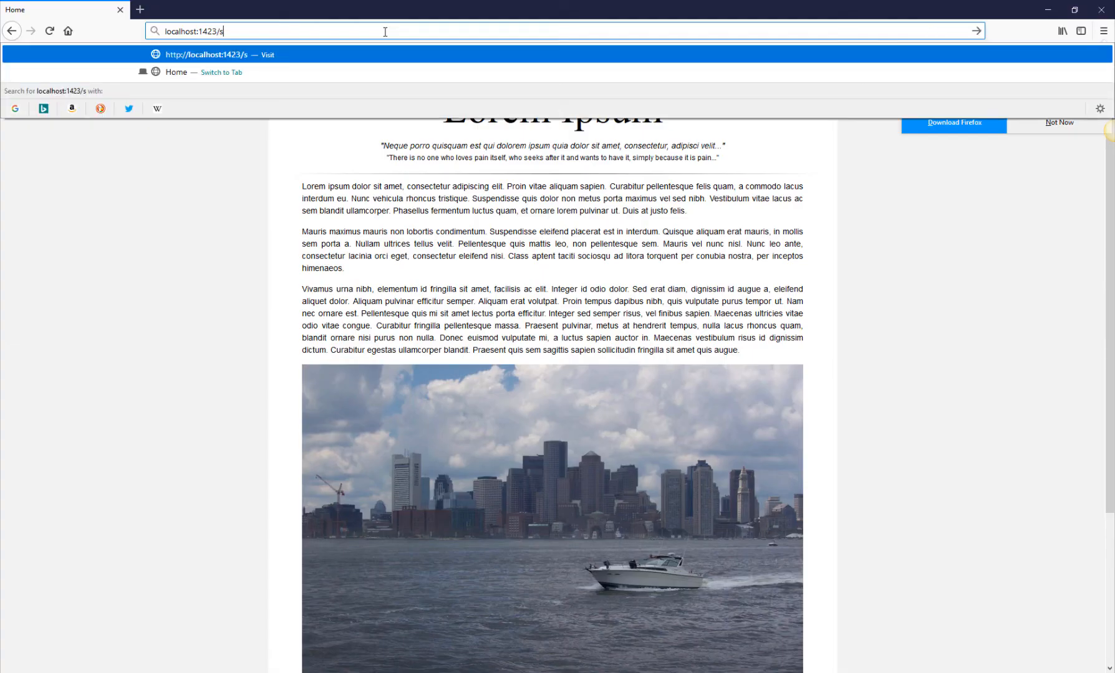
Step: Log in to localhost:1423/Sitefinity and scroll through the installed Modules & Services list
type("itefinity")
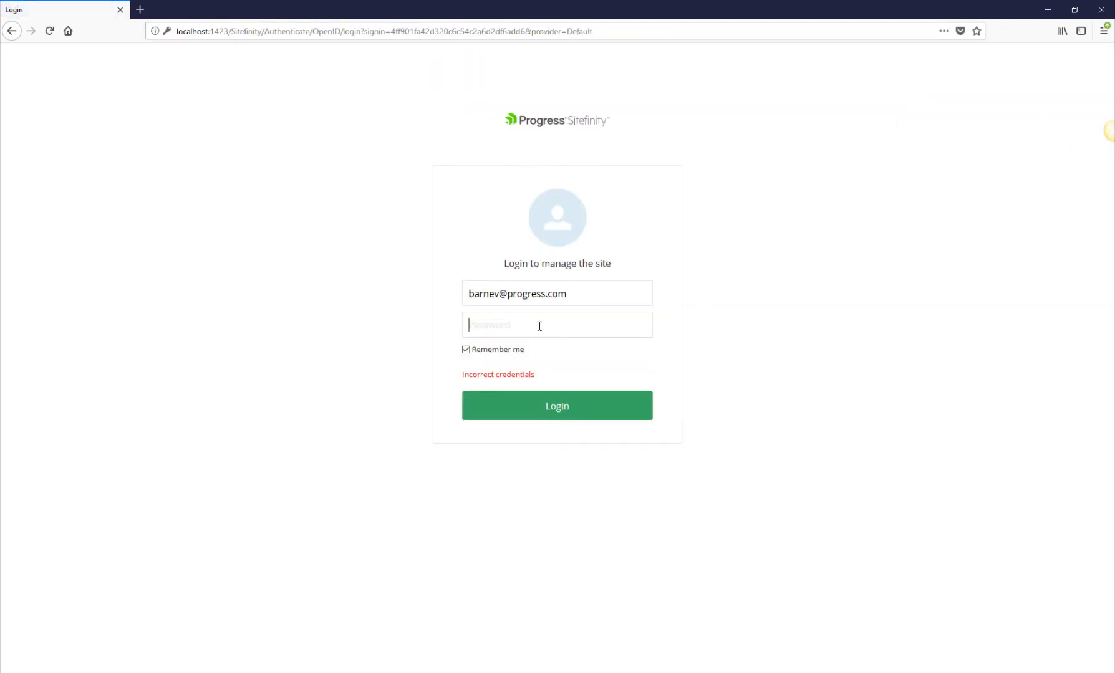
left_click(556, 405)
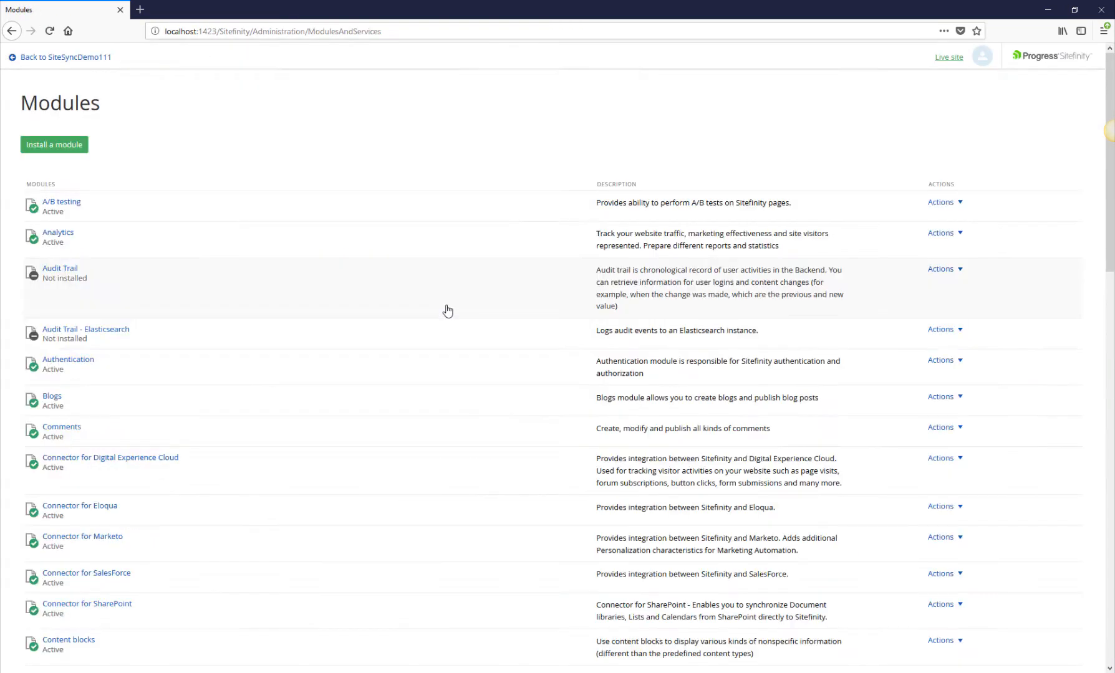
scroll("down", 3)
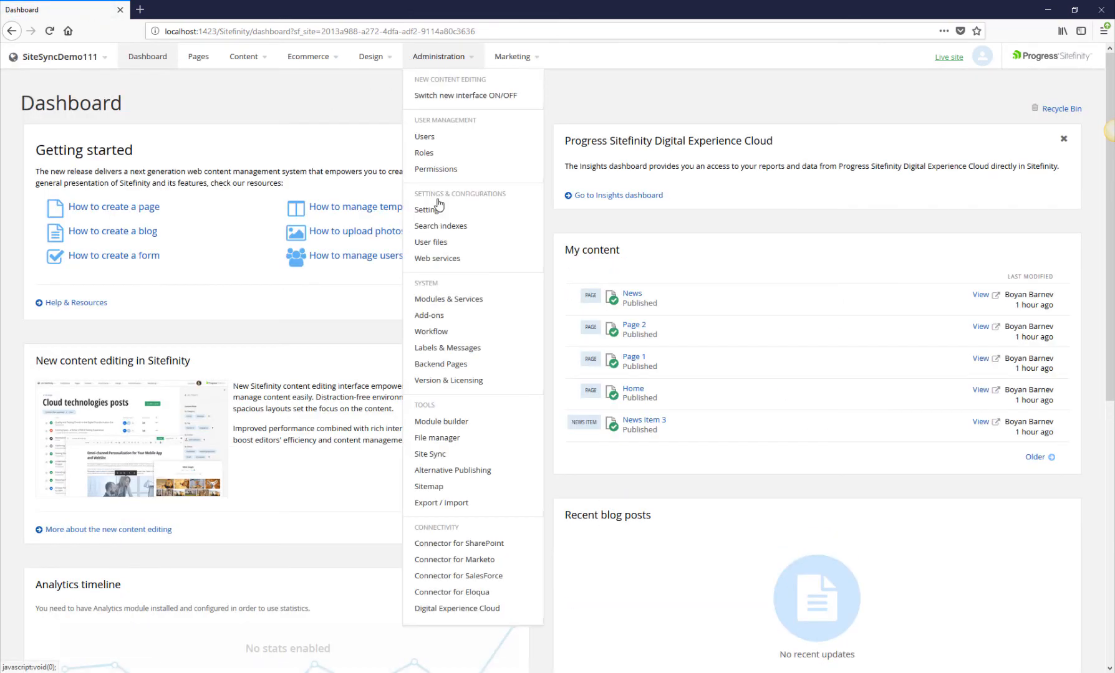
Step: Go to Administration > Site Sync and enter its Synchronization Settings
left_click(428, 457)
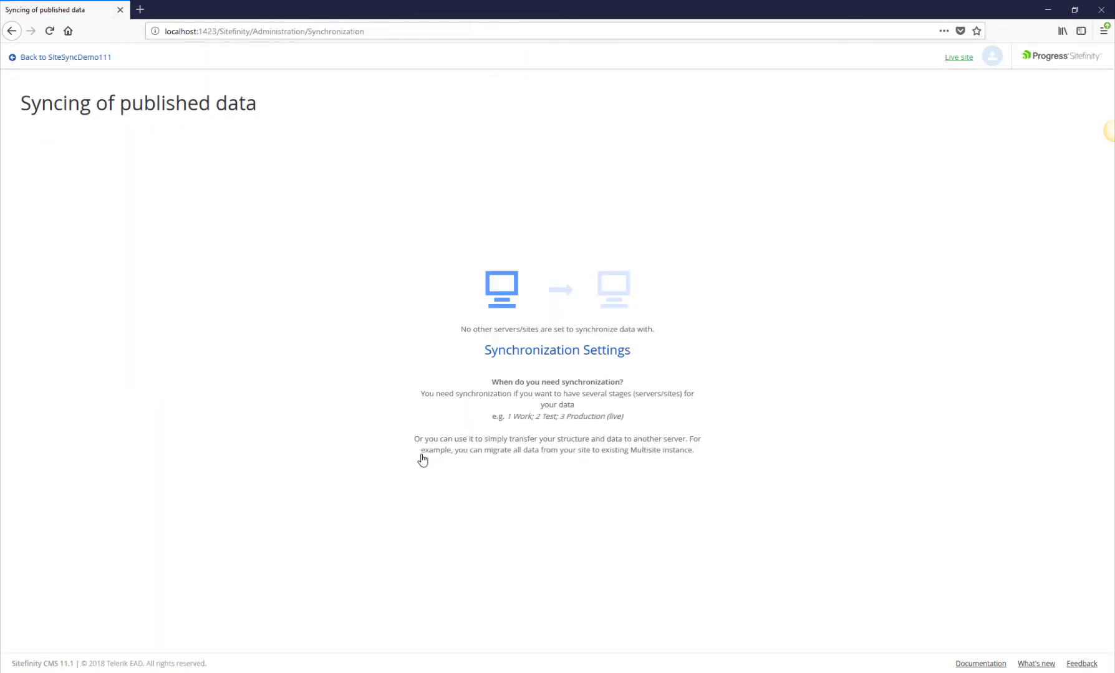
left_click(556, 350)
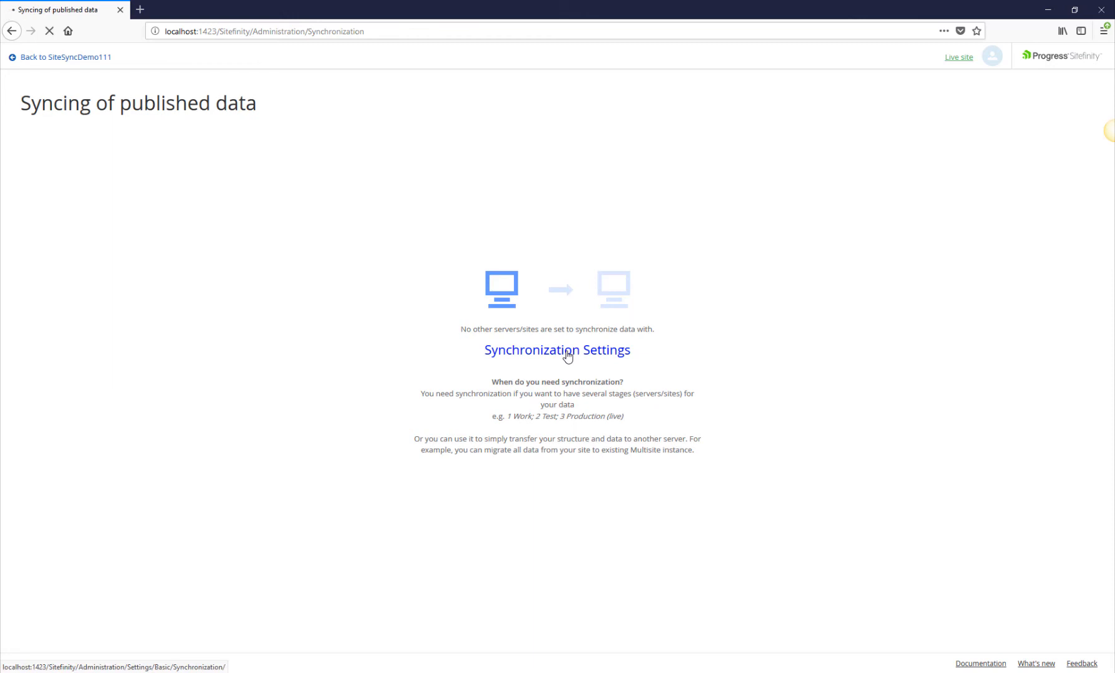
left_click(558, 350)
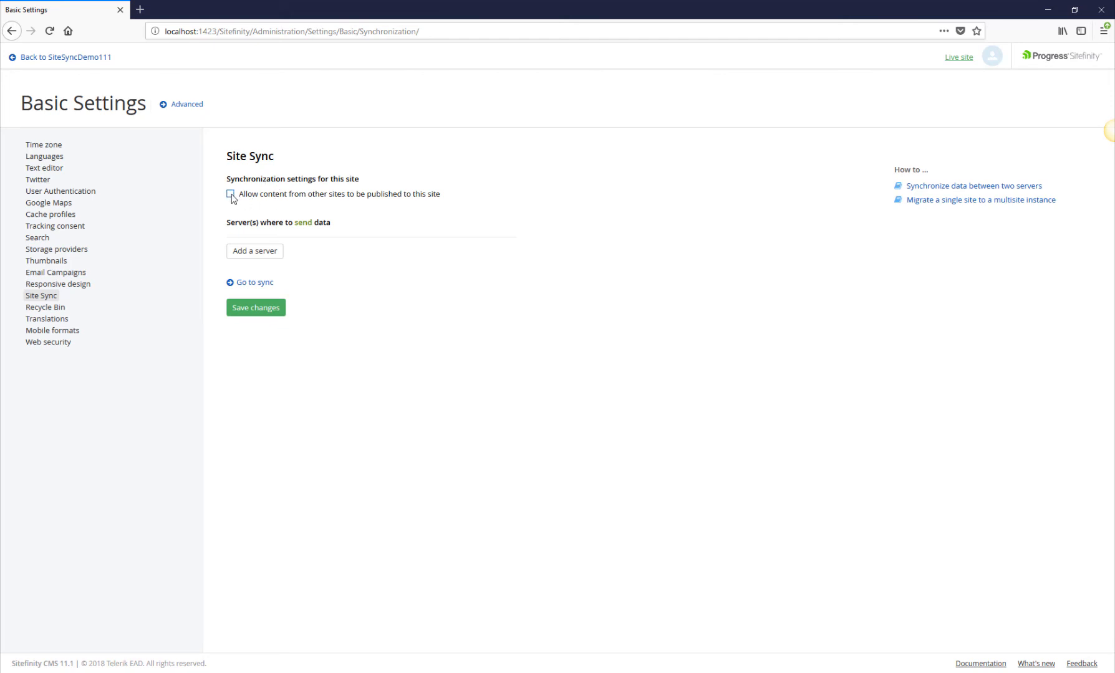
Step: Enable 'Allow content from other sites to be published to this site' with site key 1 and save changes
left_click(231, 194)
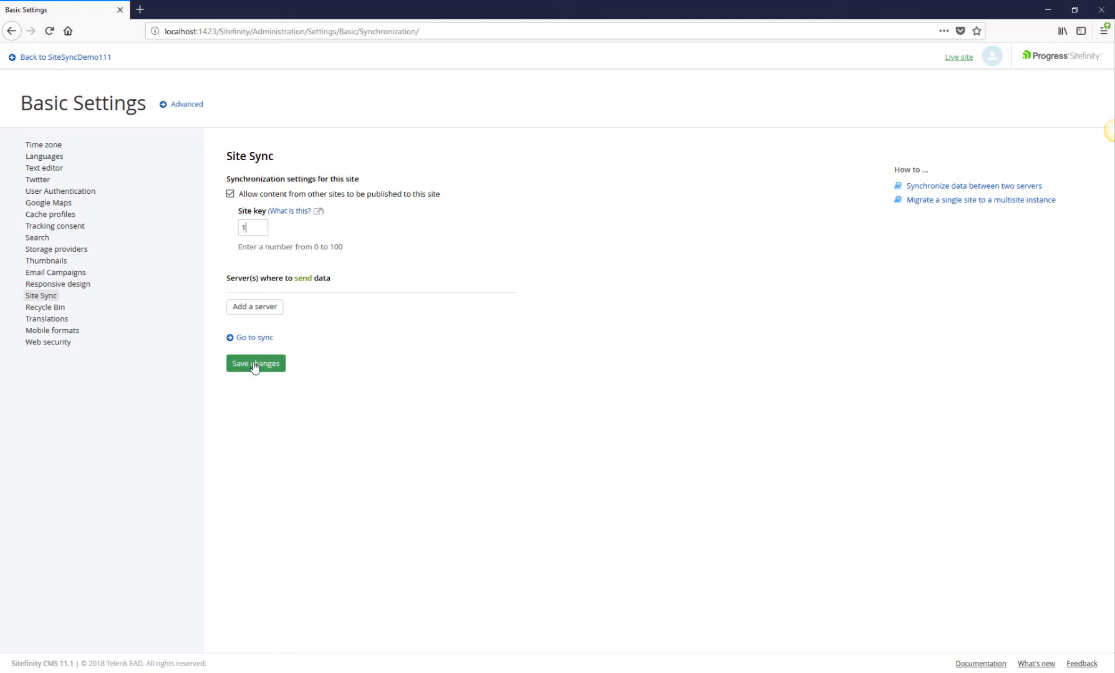
left_click(254, 363)
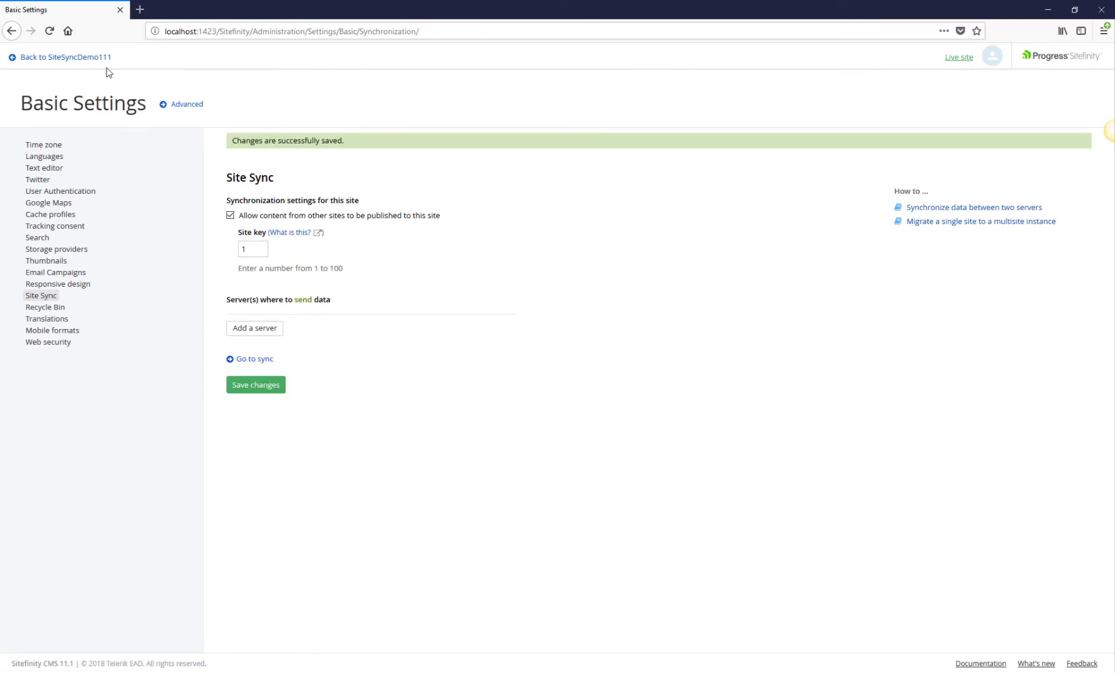
Step: Return to the SiteSyncDemo111 dashboard and show the Administration > Users list
left_click(63, 57)
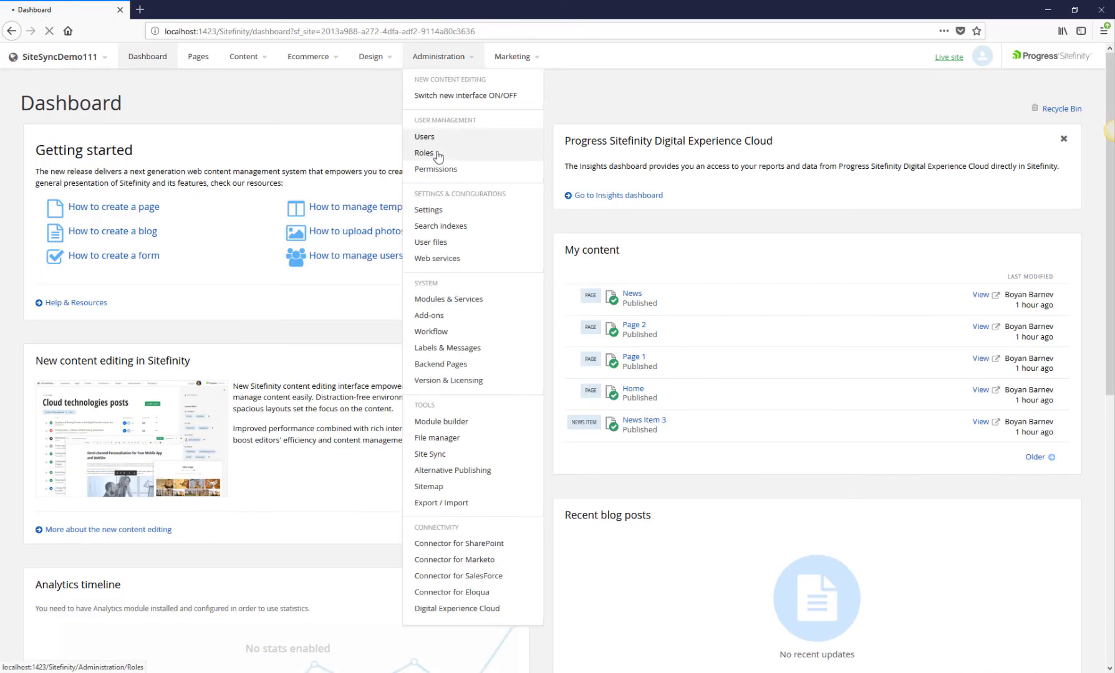
left_click(424, 136)
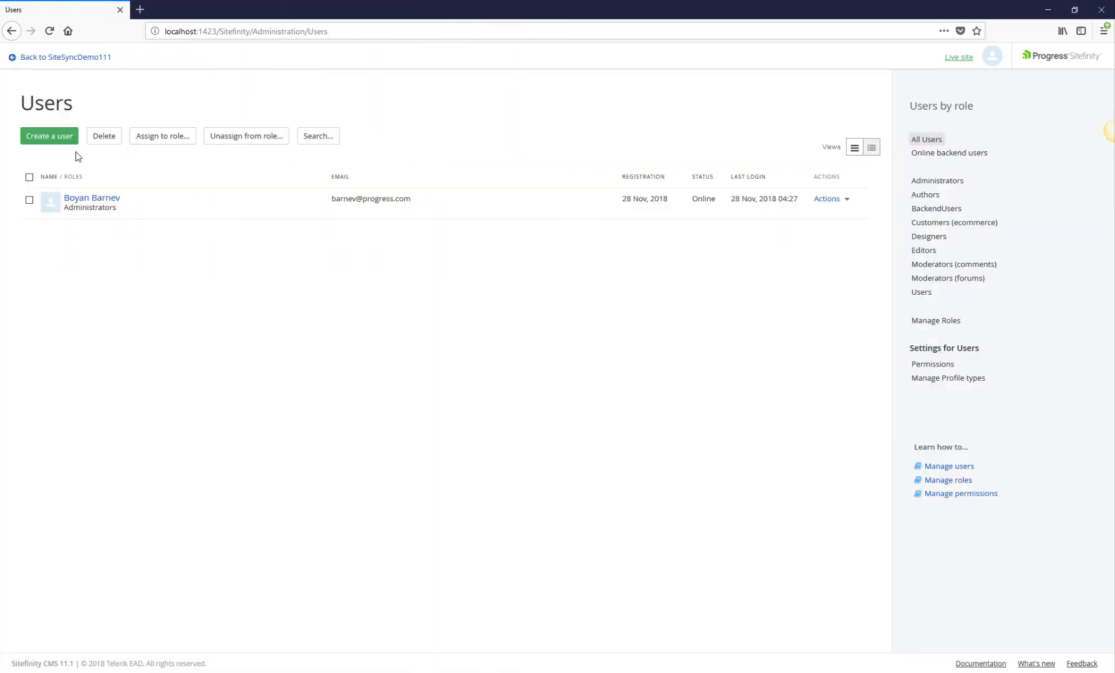
Step: Create a Site Sync user with name, email and password, assign the Administrators role and confirm
left_click(49, 136)
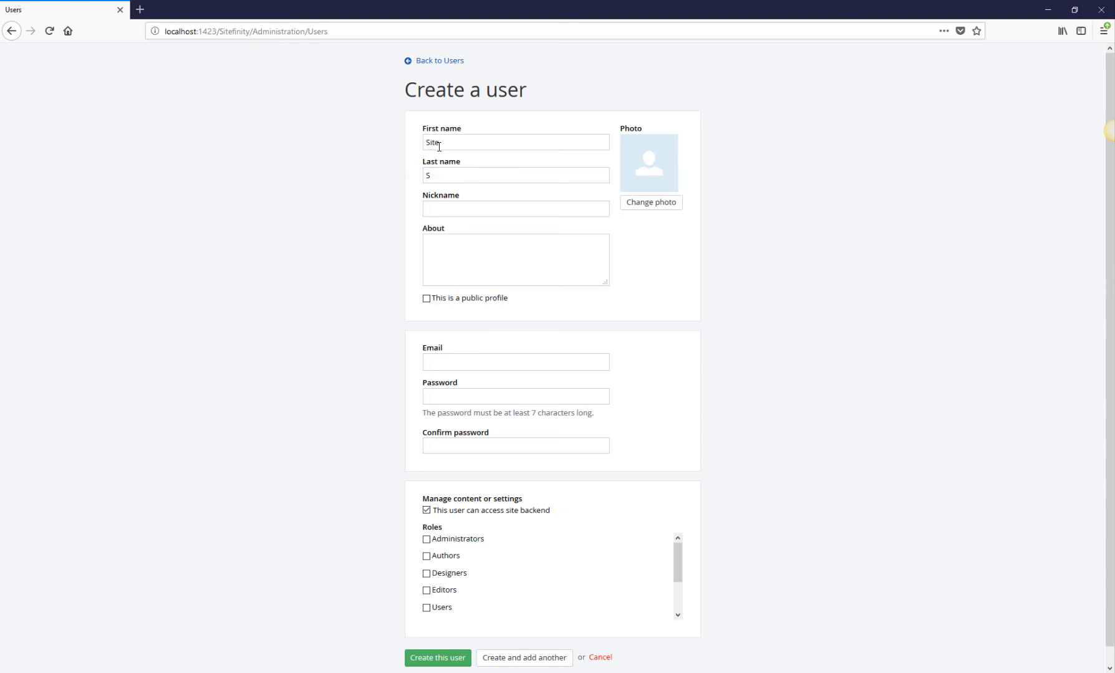
type("ync")
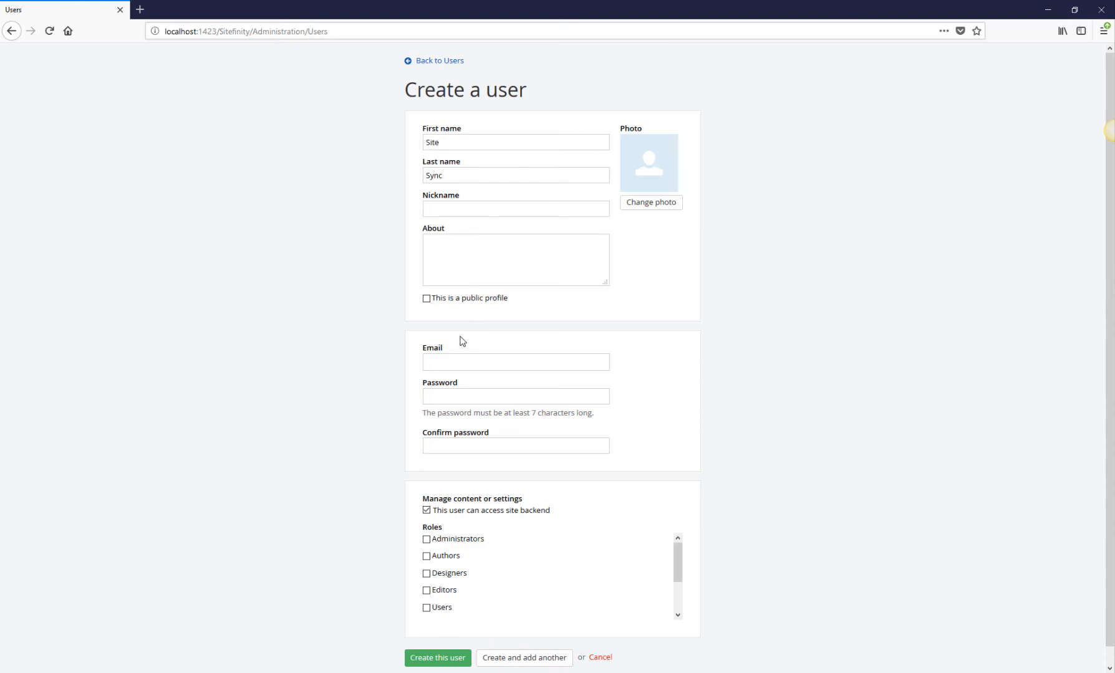
type("t")
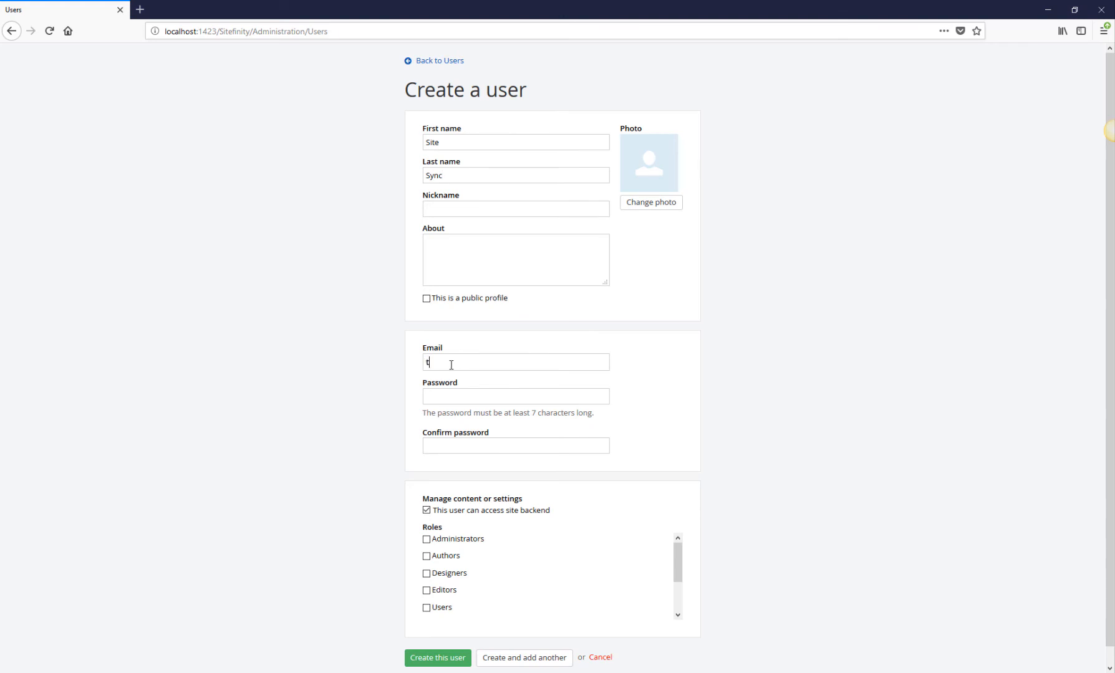
type("estsitesyncuser@test.com")
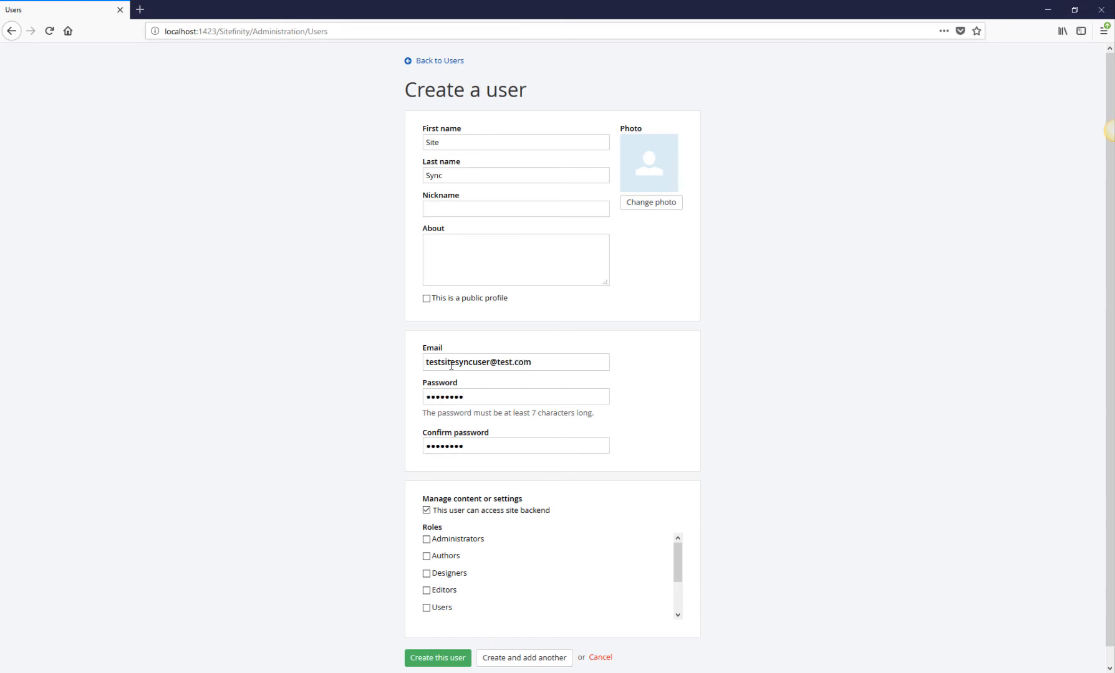
left_click(426, 539)
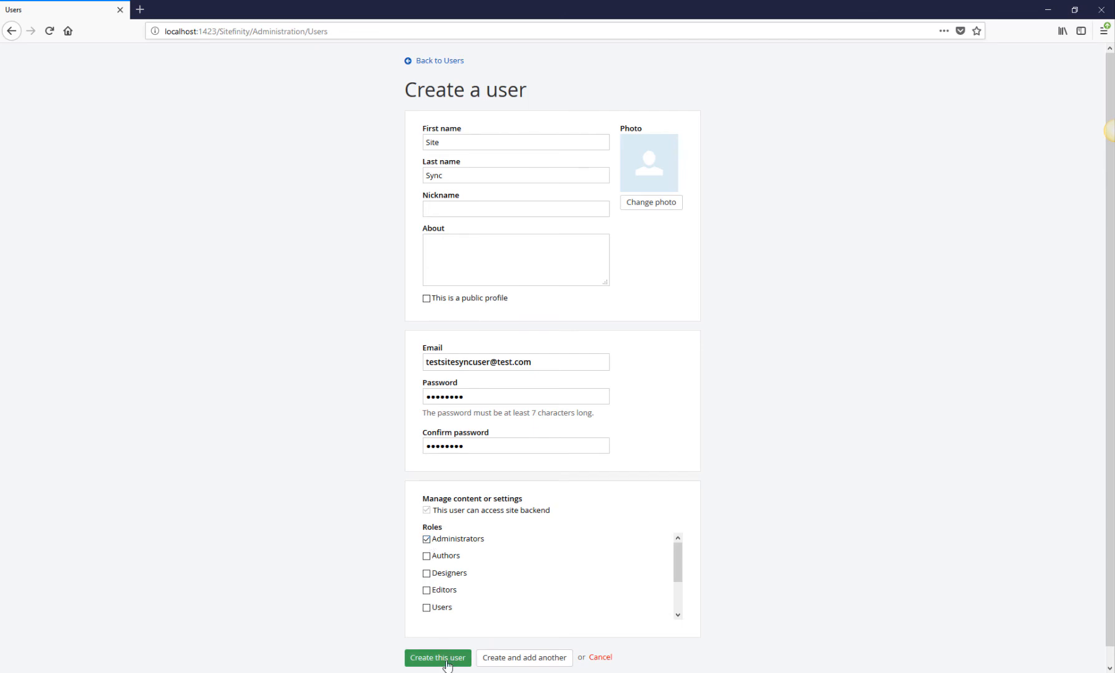
left_click(437, 657)
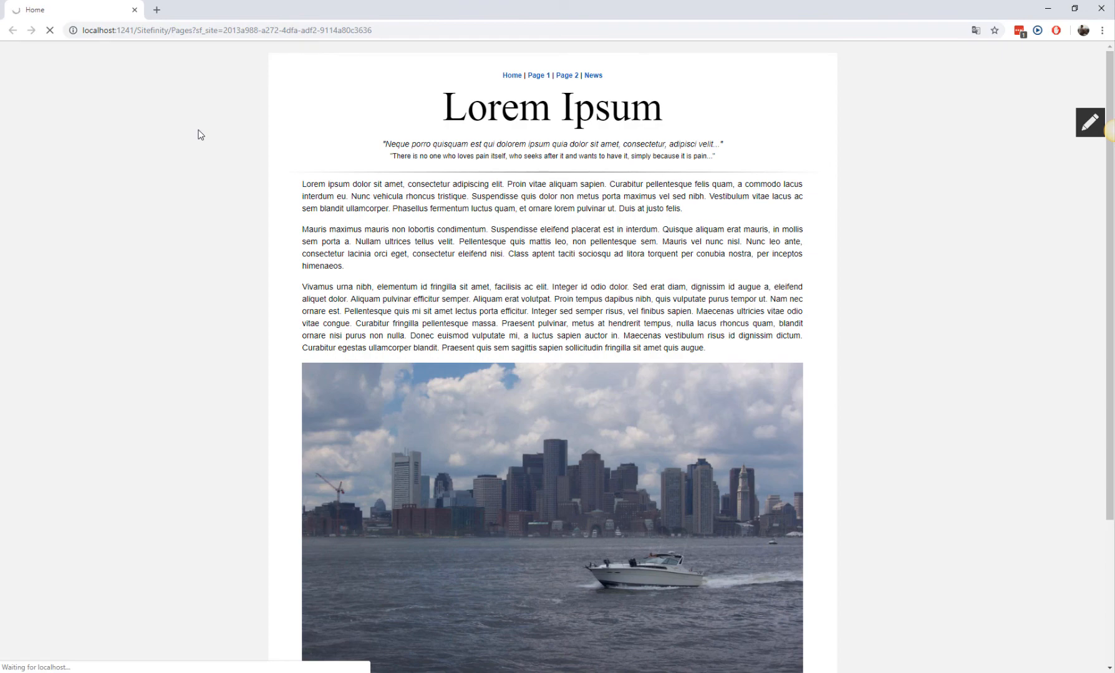
Step: Install Site Sync from the source site's Administration > Modules & Services list
left_click(439, 54)
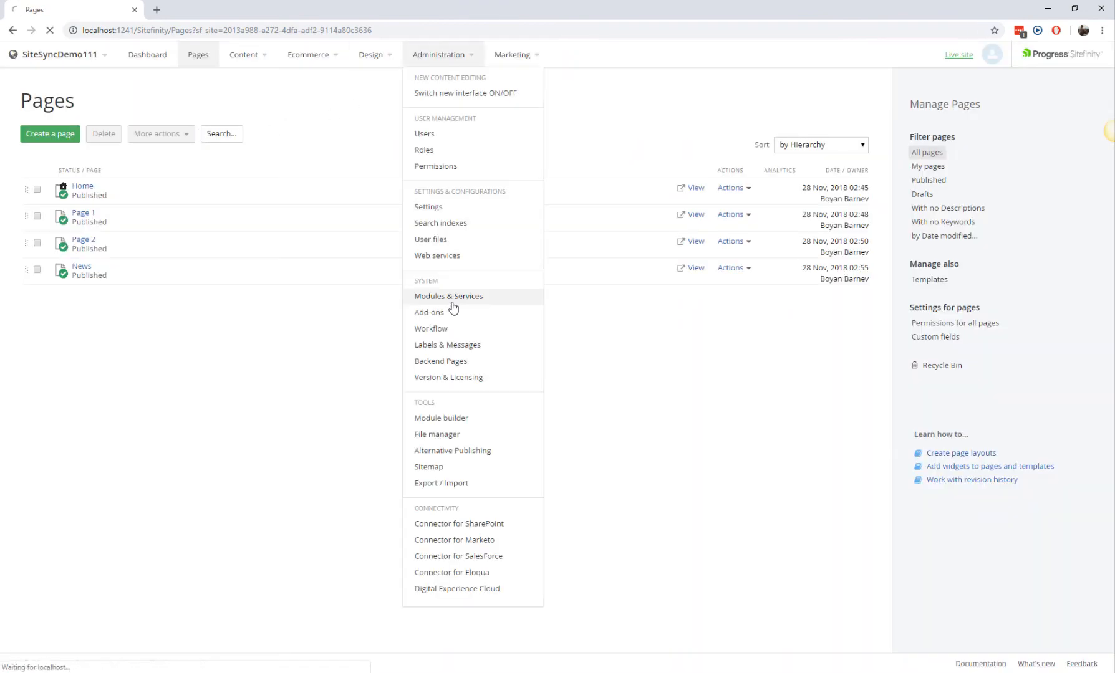
left_click(447, 297)
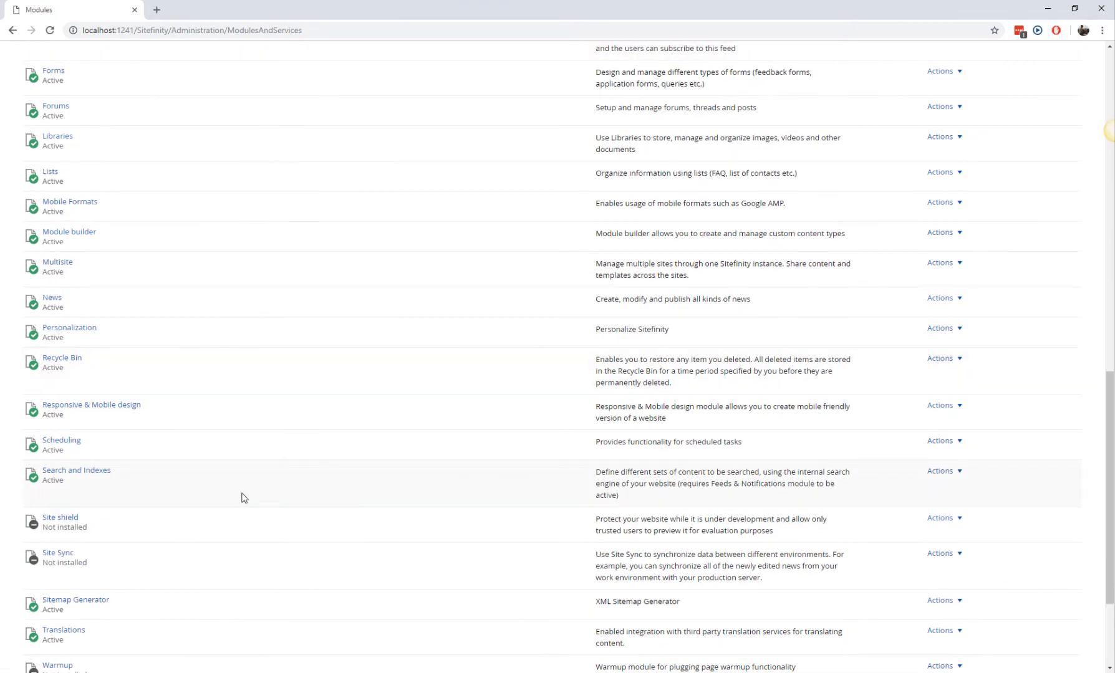
left_click(949, 554)
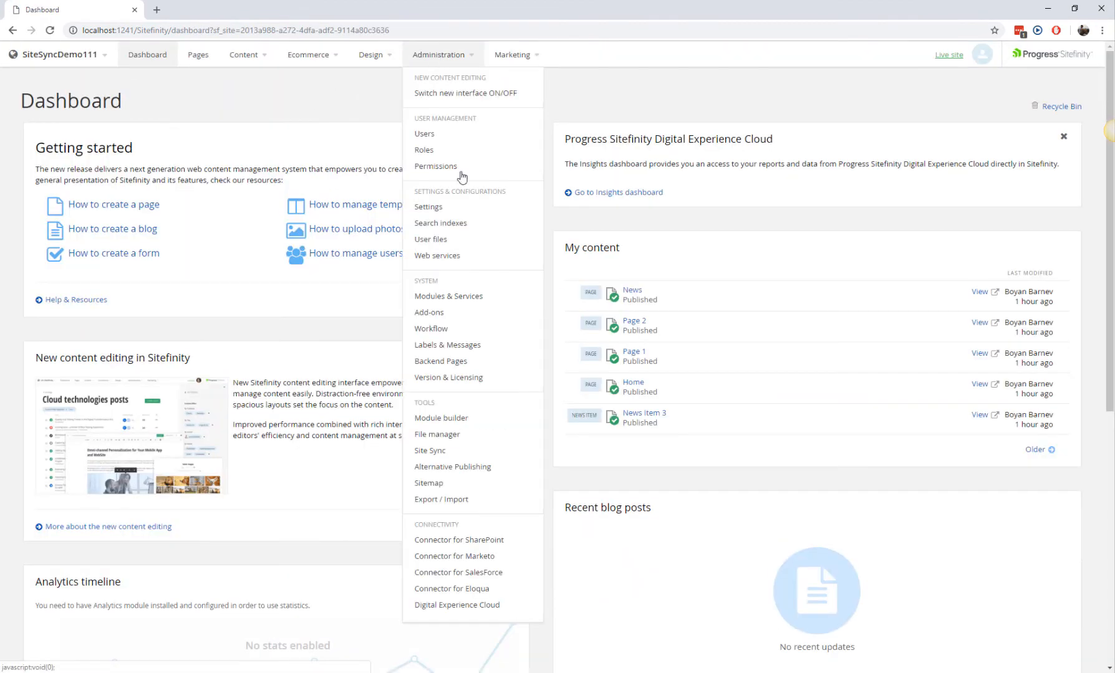
Step: Go to Administration > Site Sync and enter Synchronization Settings
left_click(429, 450)
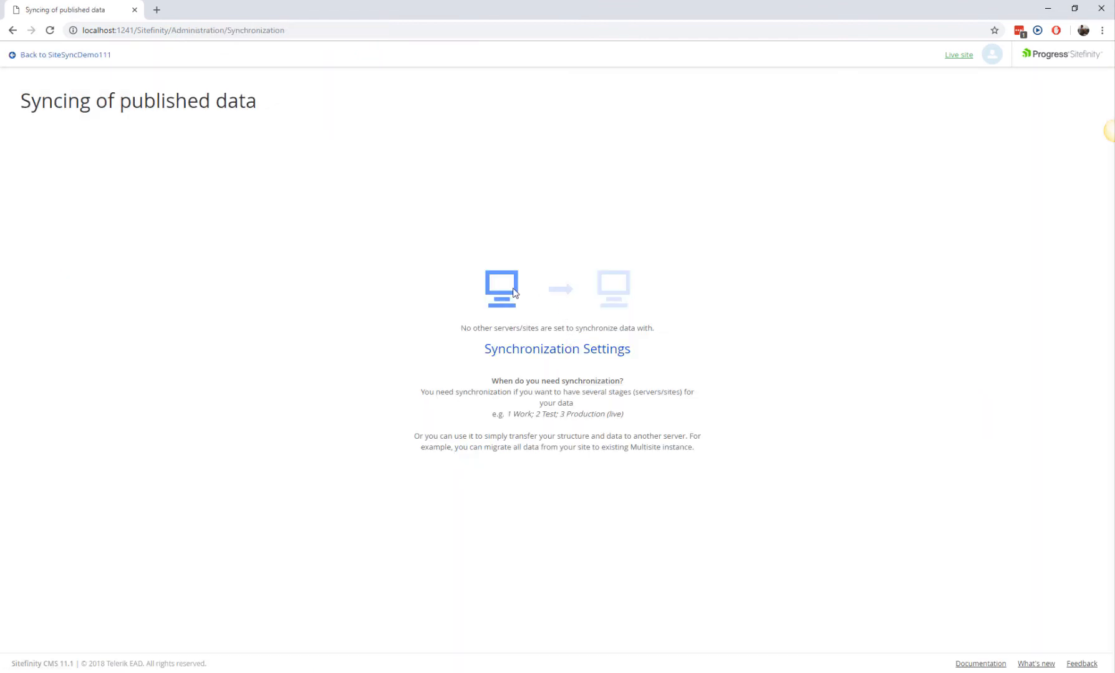
left_click(556, 348)
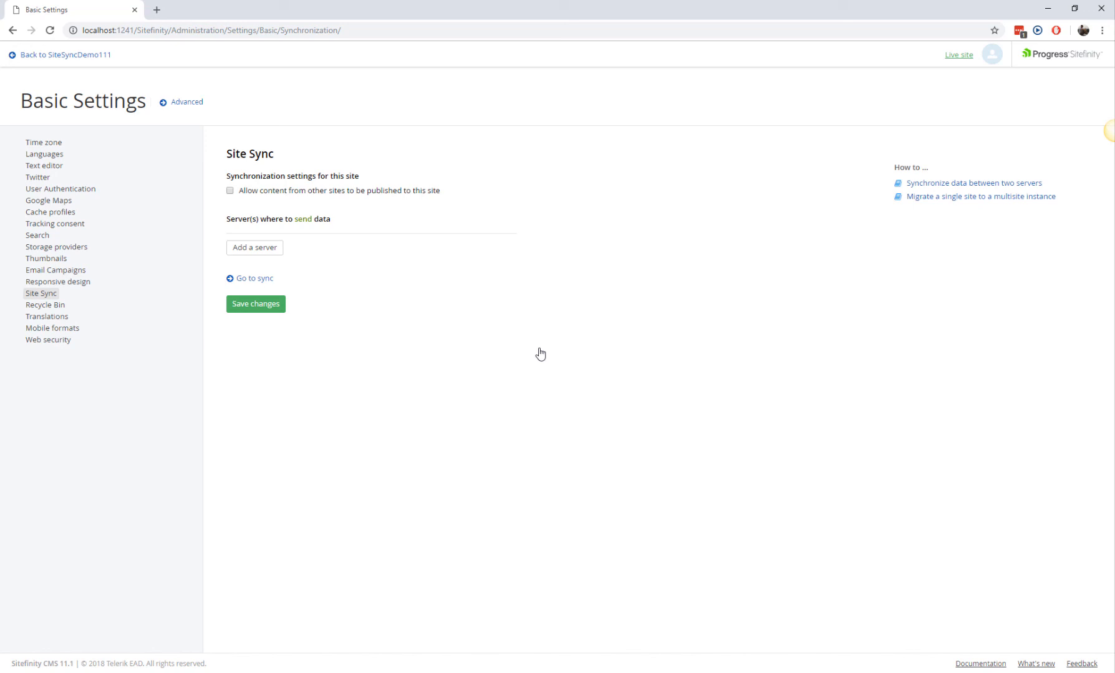
mouse_move(279, 261)
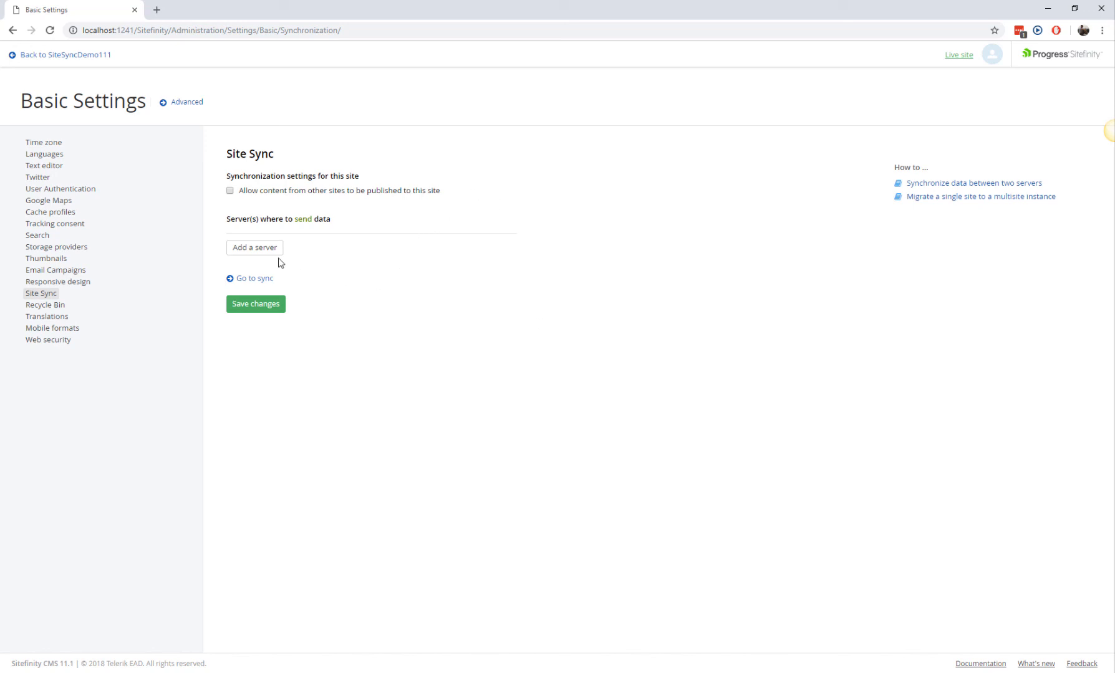
left_click(255, 247)
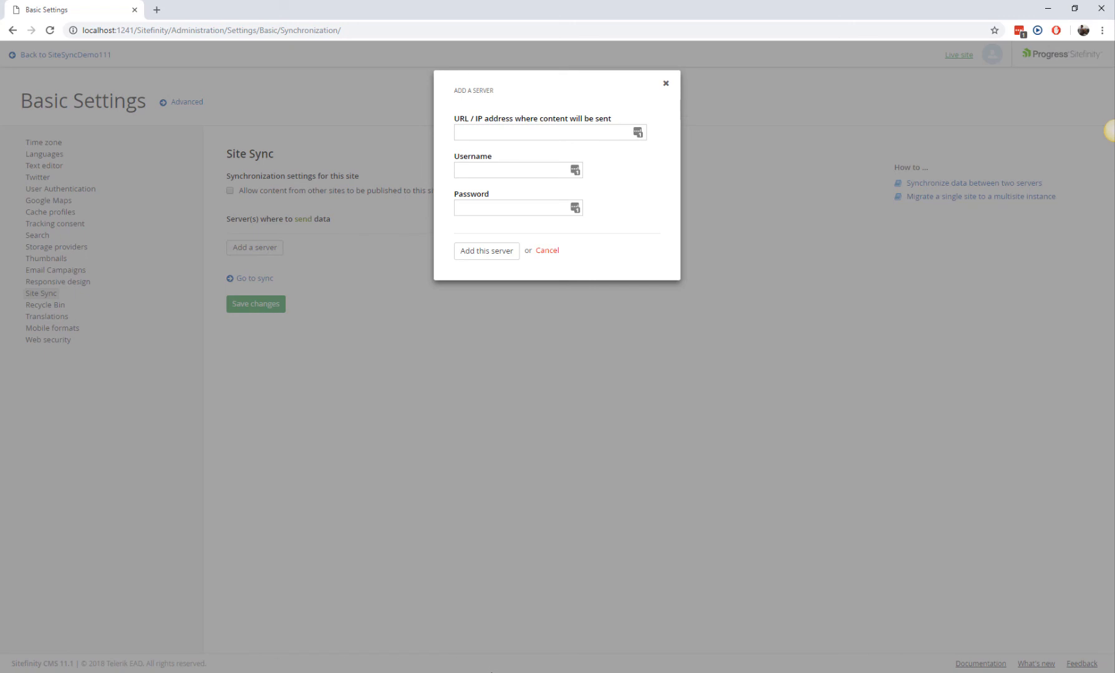
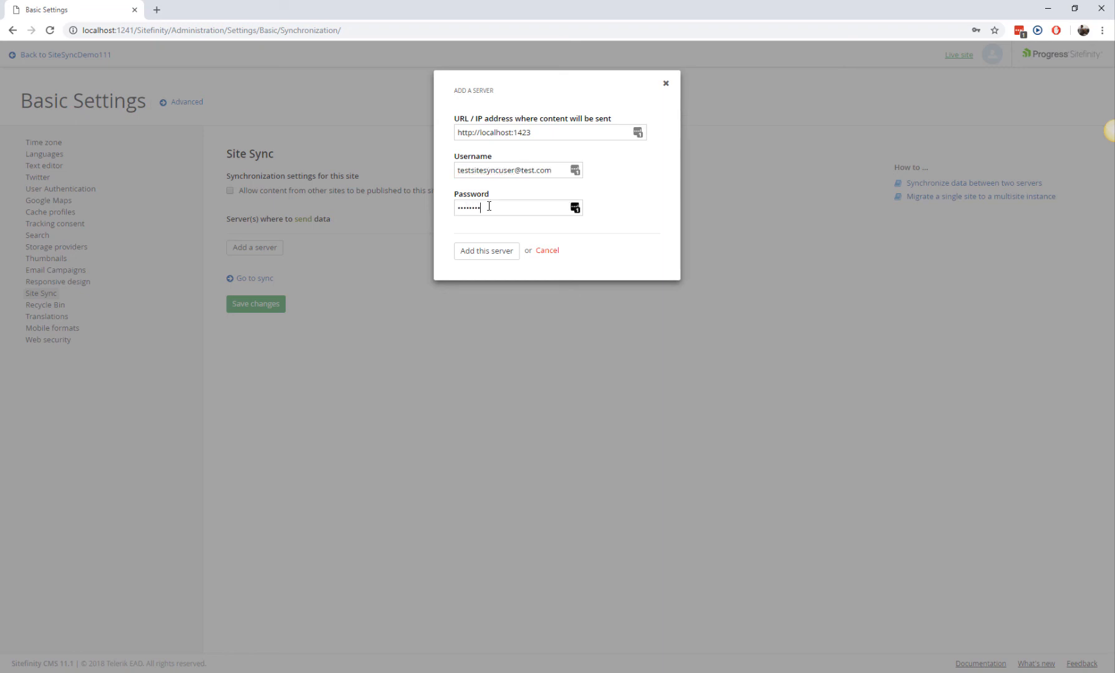
left_click(485, 251)
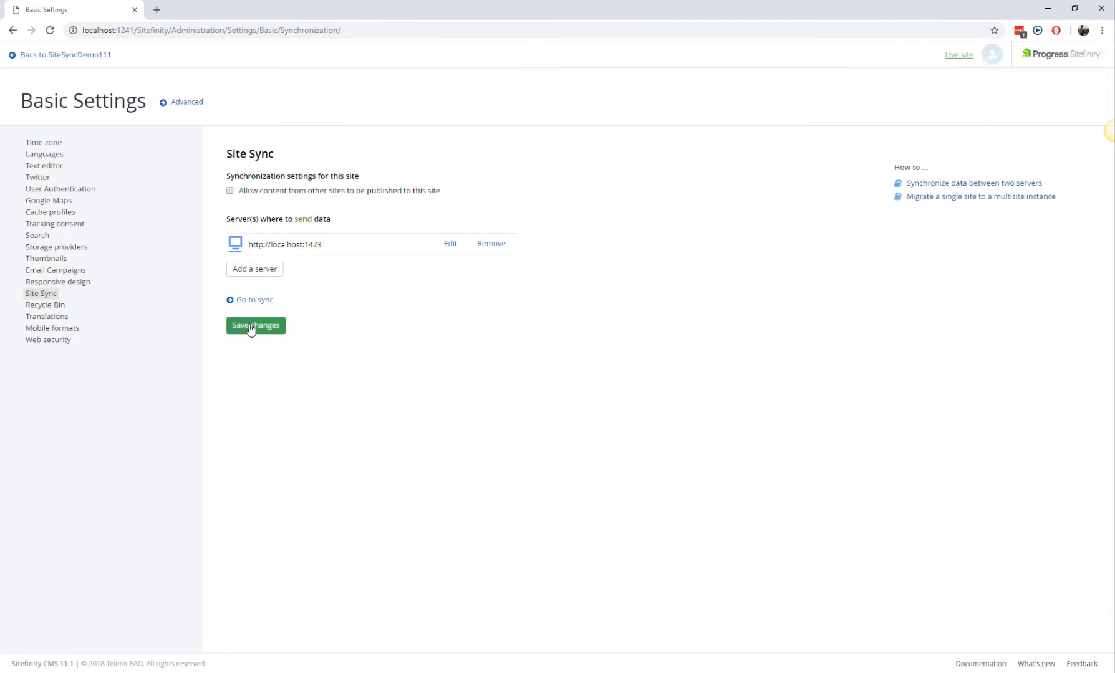
left_click(255, 325)
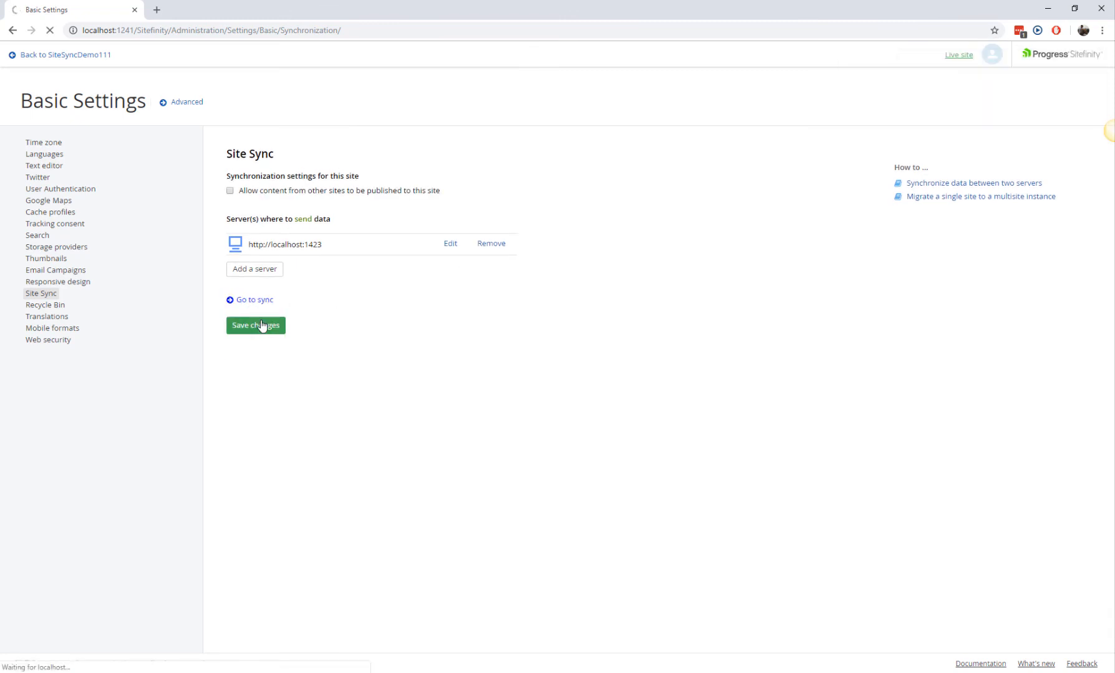
left_click(256, 326)
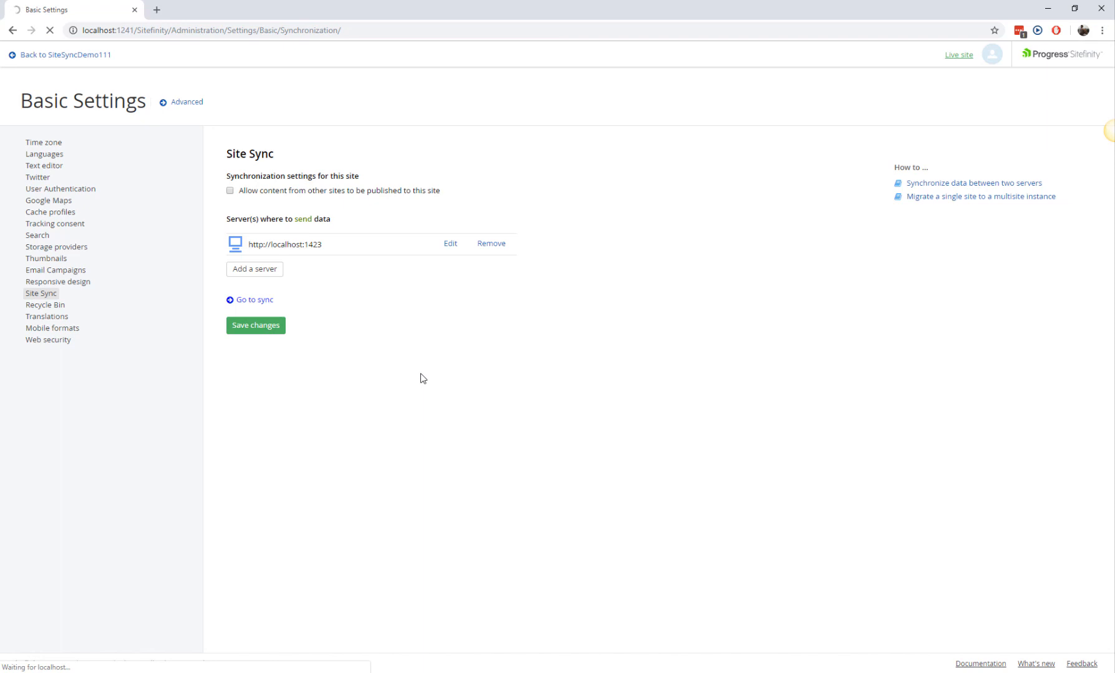
Step: From Go to sync, enter SiteSyncDemo111 and run Test connection(s) to confirm localhost:1423 is available
left_click(255, 299)
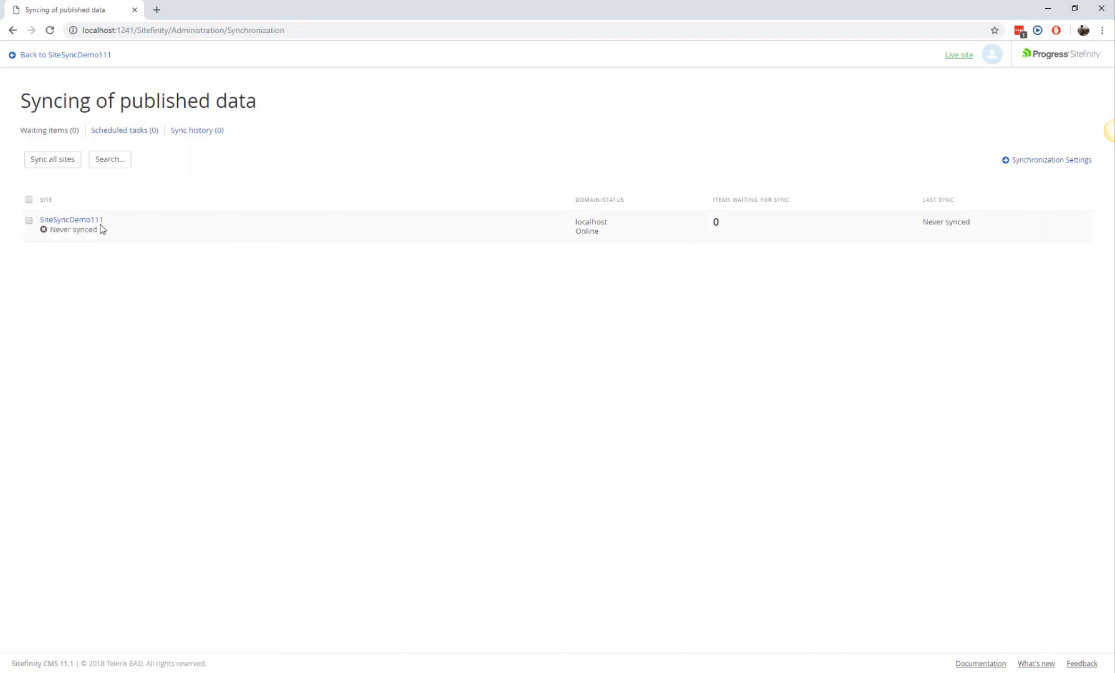
left_click(71, 220)
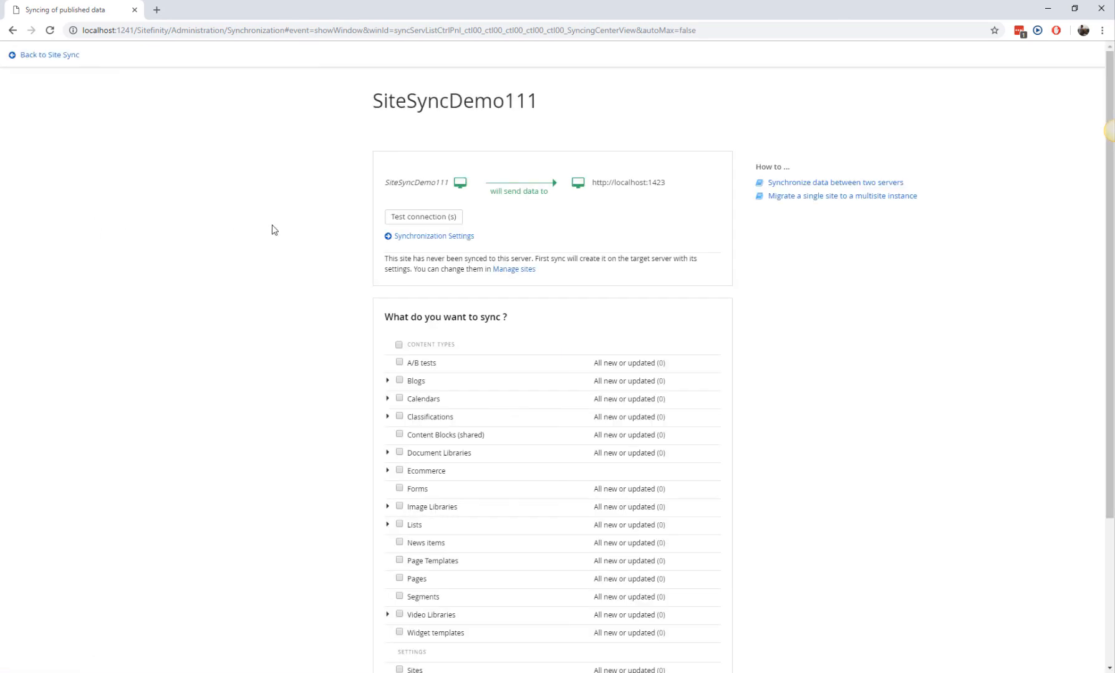
left_click(423, 217)
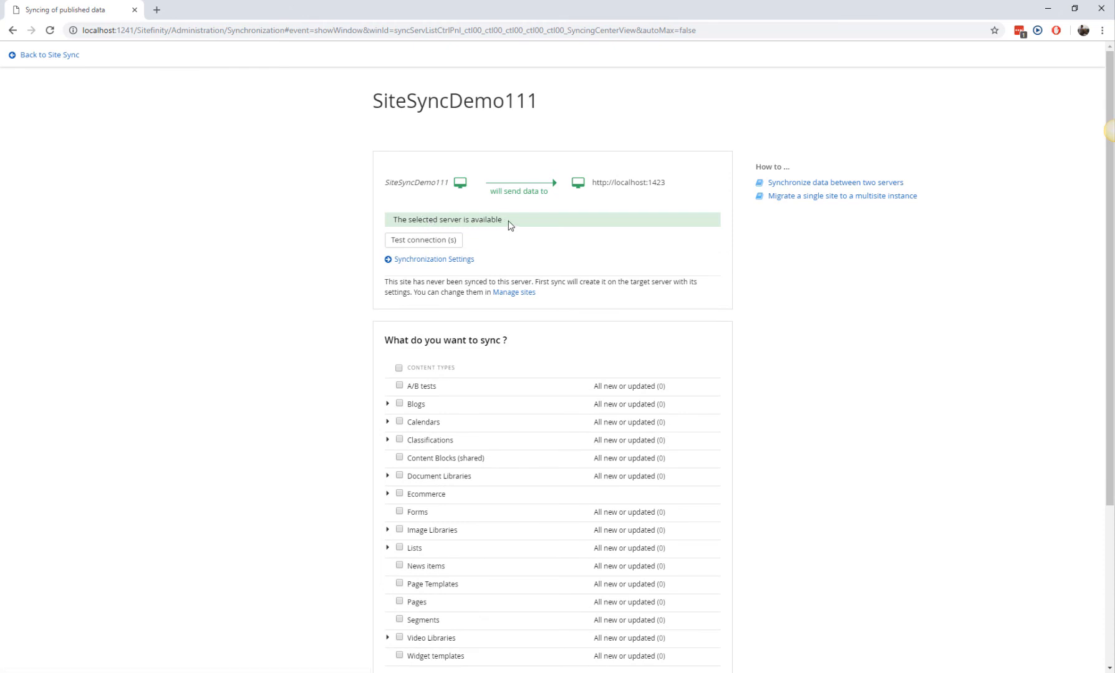
mouse_move(300, 262)
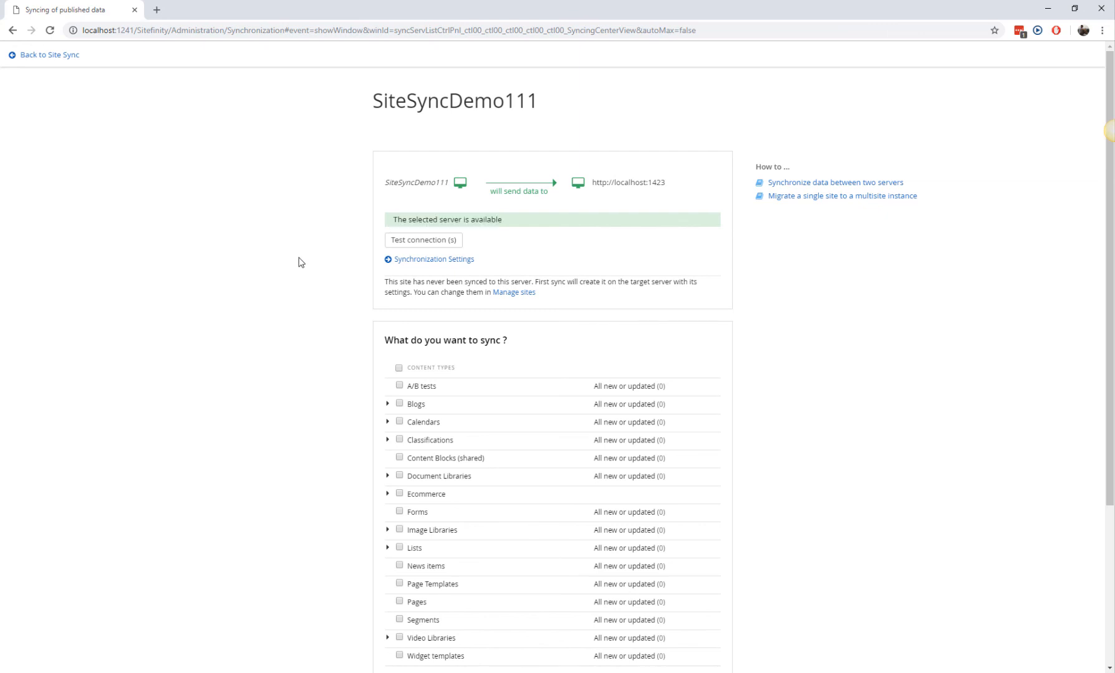